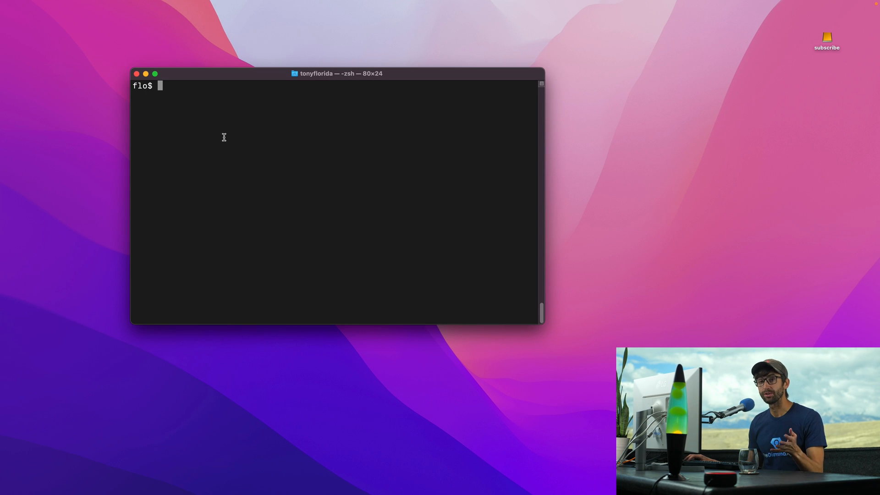
mouse_move(214, 127)
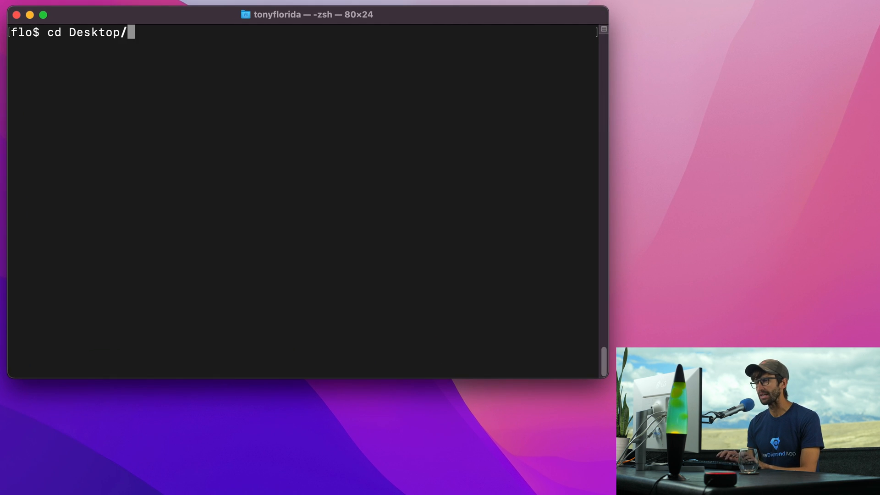
Create a fruit folder on the Desktop with mkdir and change into it.
text(mkdir)
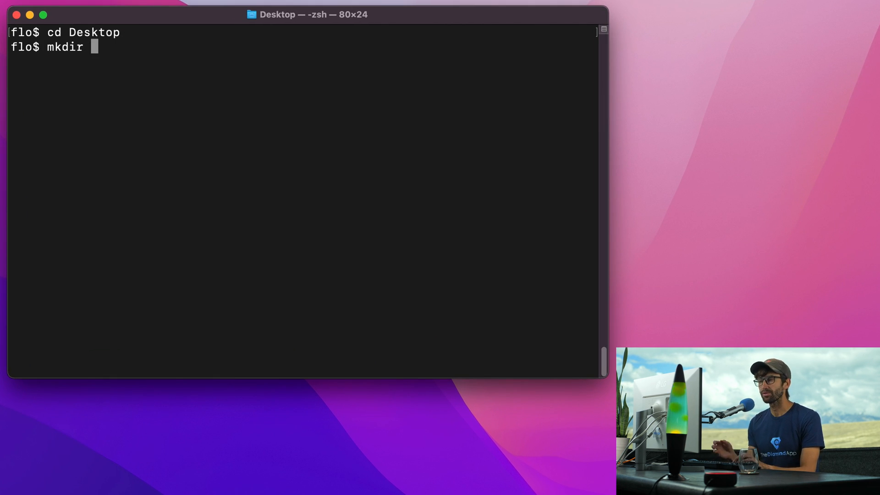
text(fruit)
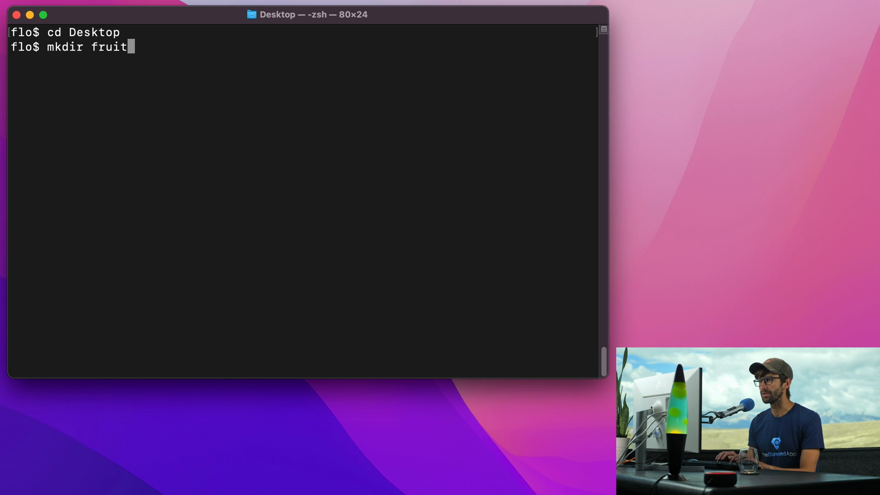
text(cd fruit/)
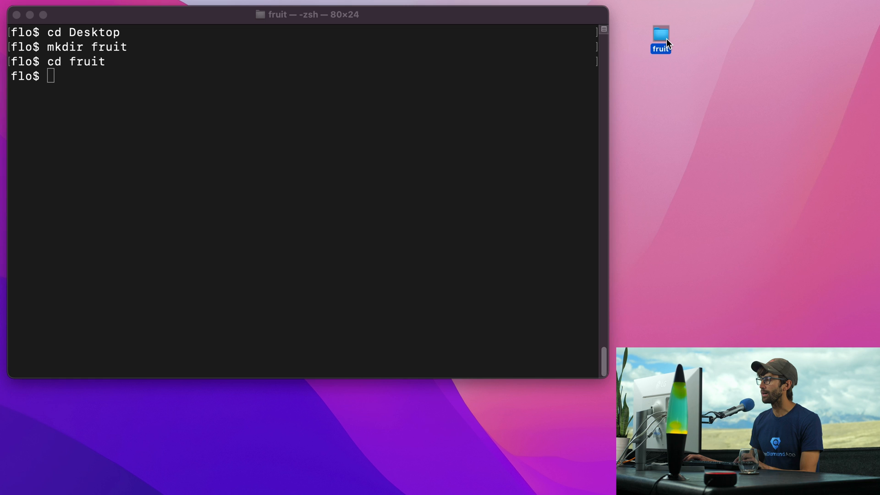
Open the fruit folder from the Desktop in a Finder window.
double_click(660, 33)
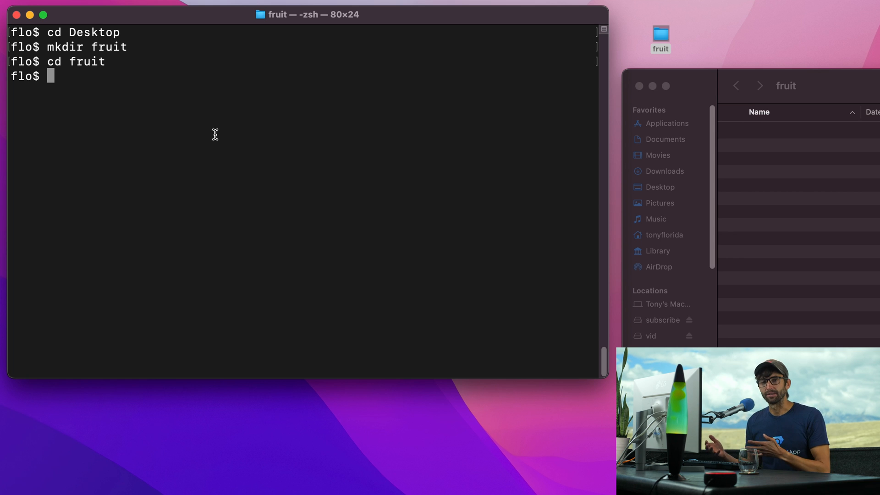
mouse_move(167, 141)
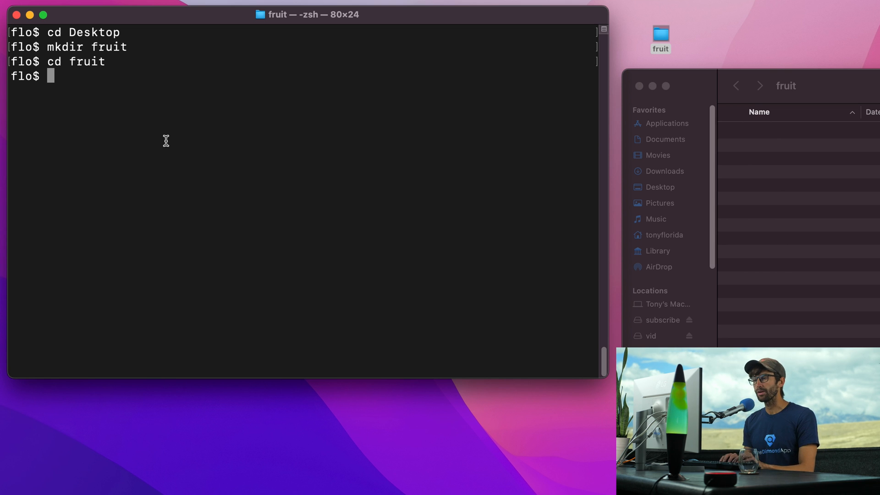
text(git config --global user.name ")
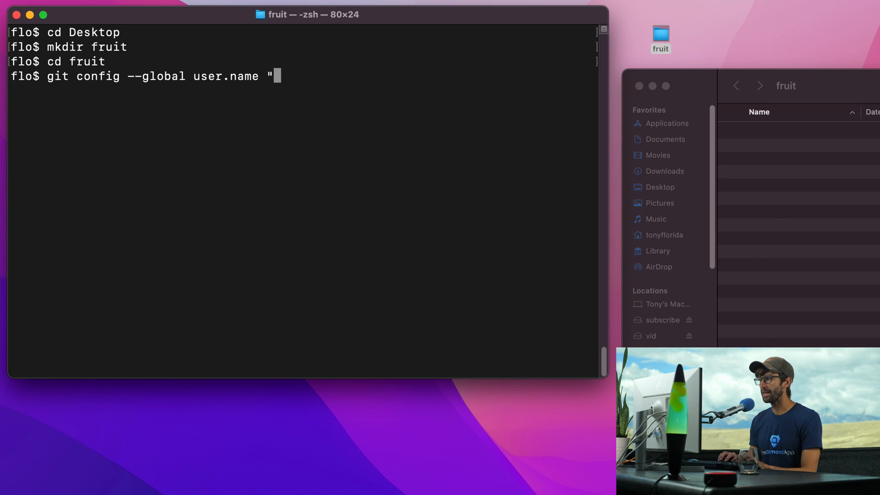
text(Tony Teaches Tech")
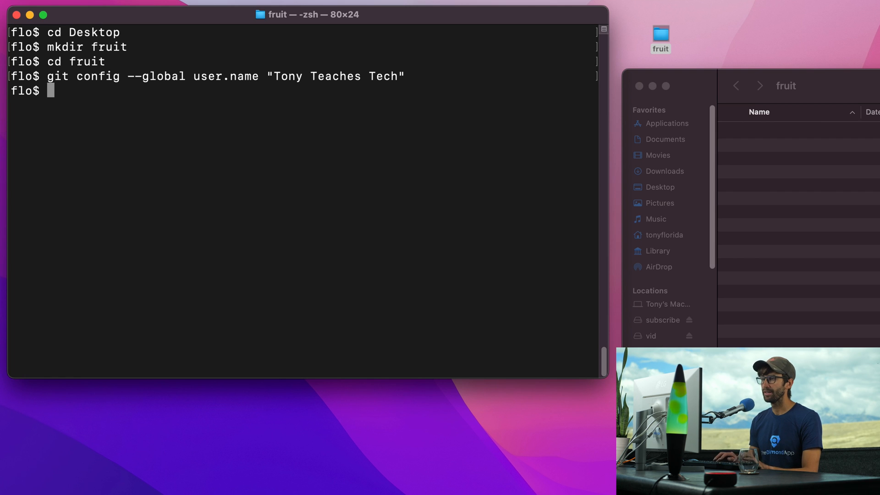
text(git confi)
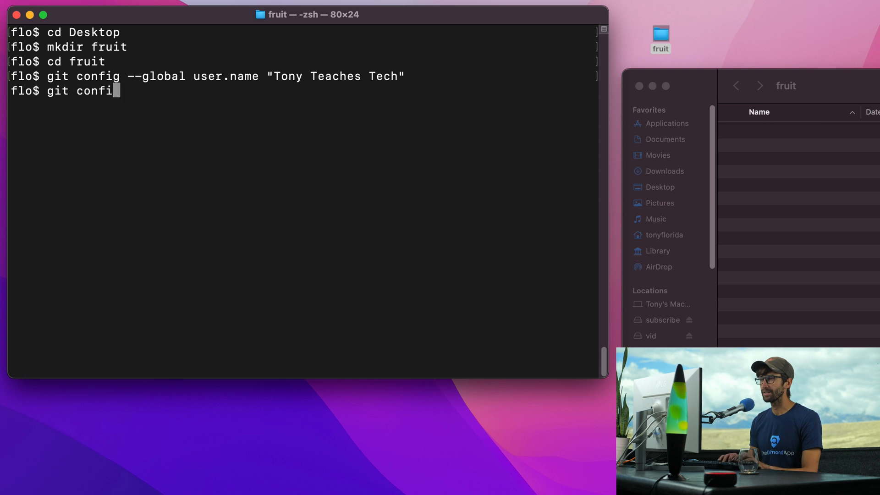
text(g --global)
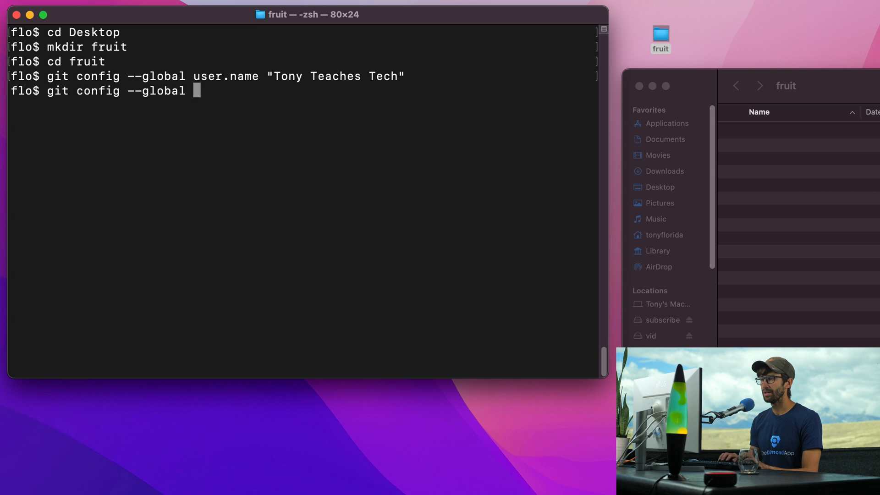
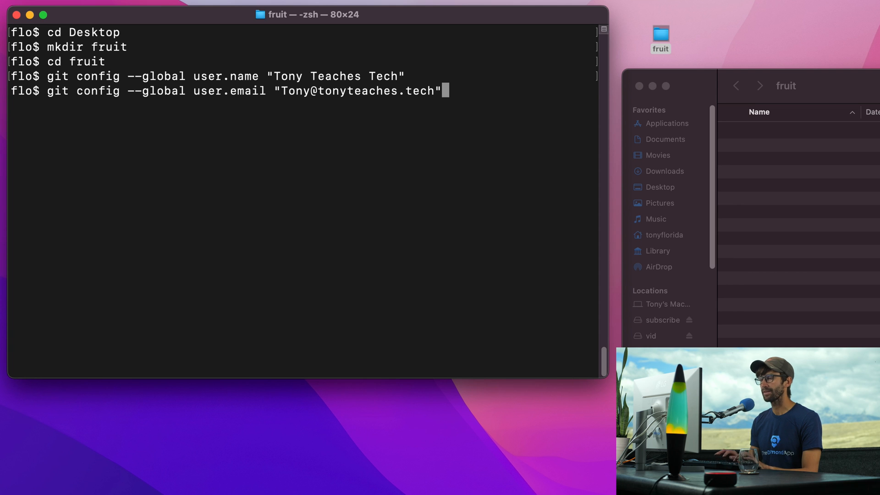
text(vim ~/.gitconfi)
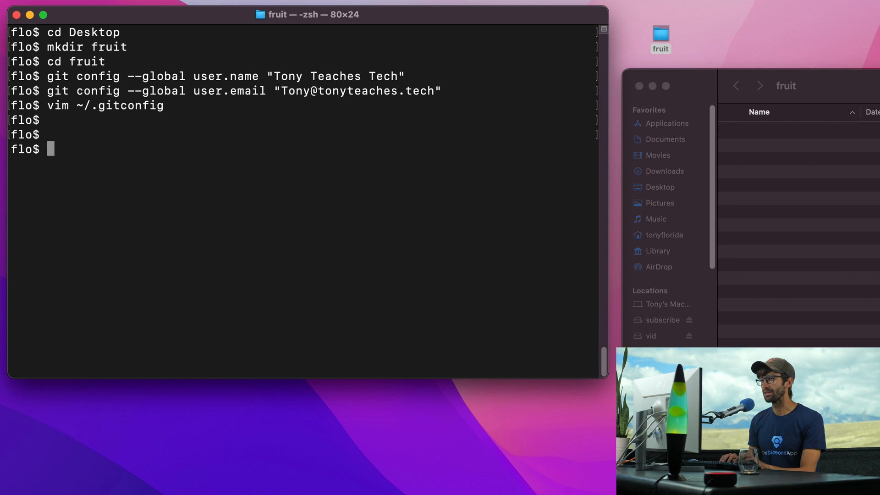
Run git init in fruit and highlight the folder name in the confirmation.
text(git init)
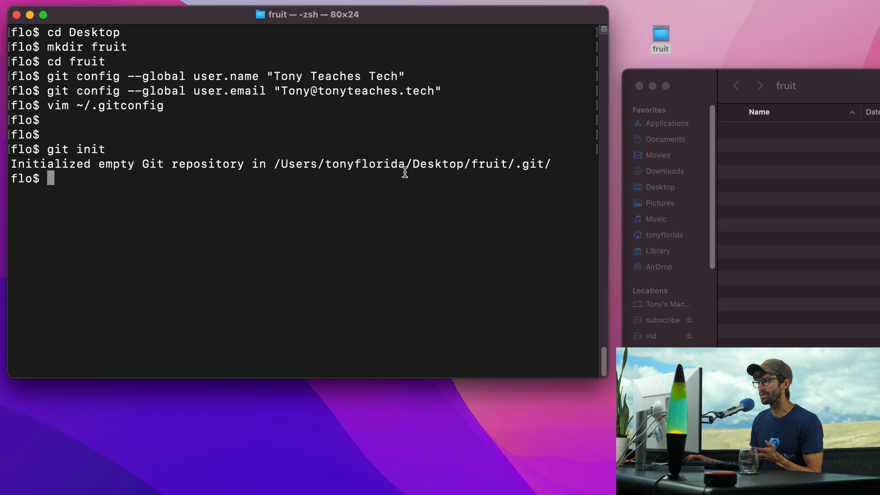
double_click(489, 164)
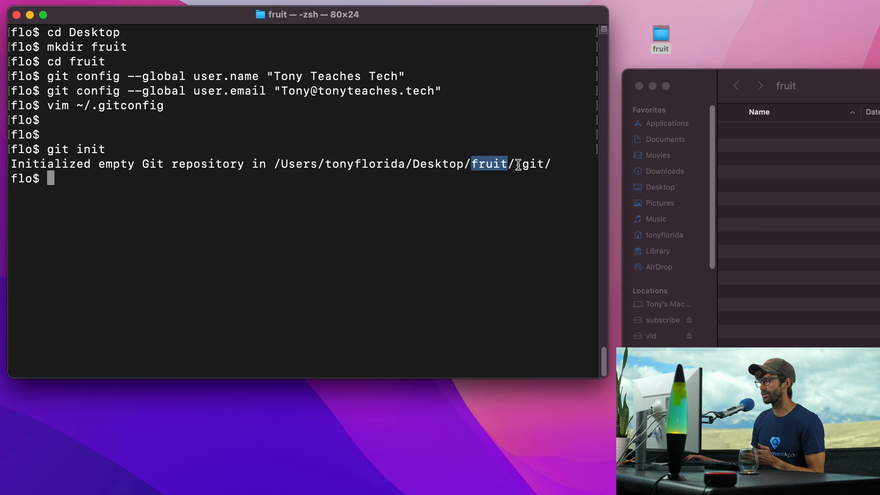
double_click(530, 165)
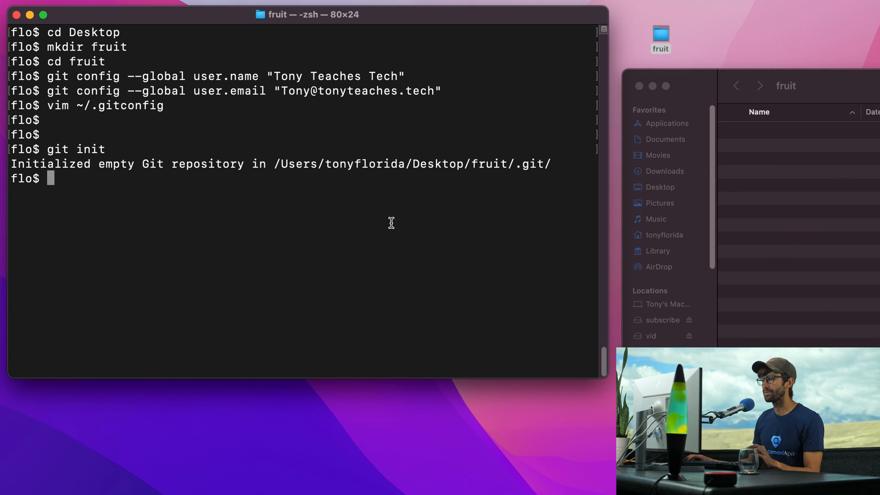
List the fruit folder with ls -la, highlighting .git, then list .git's contents.
text(ls -la)
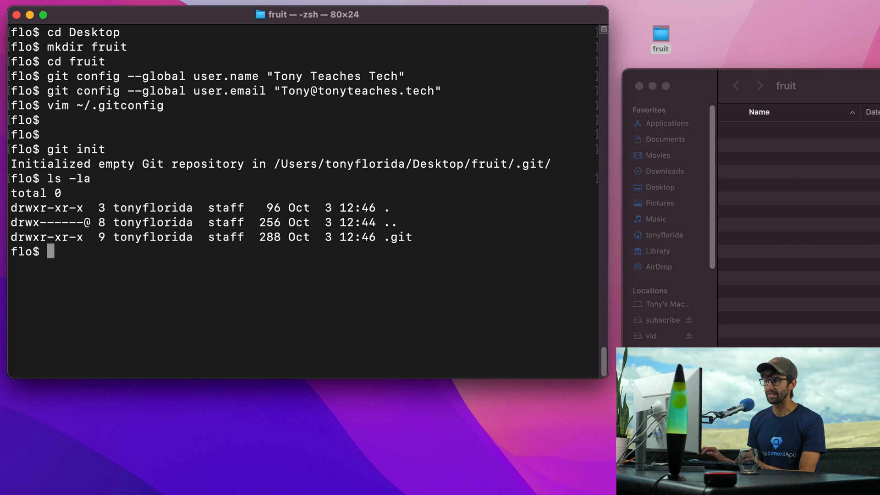
double_click(399, 237)
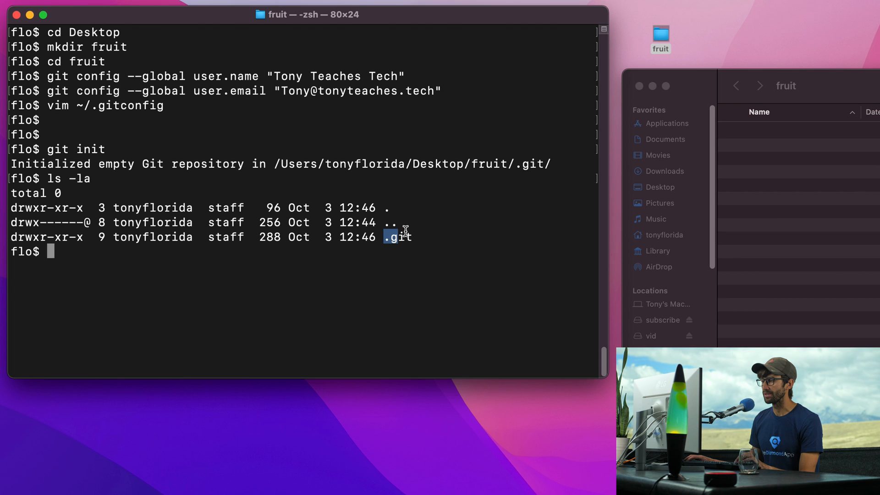
click(279, 283)
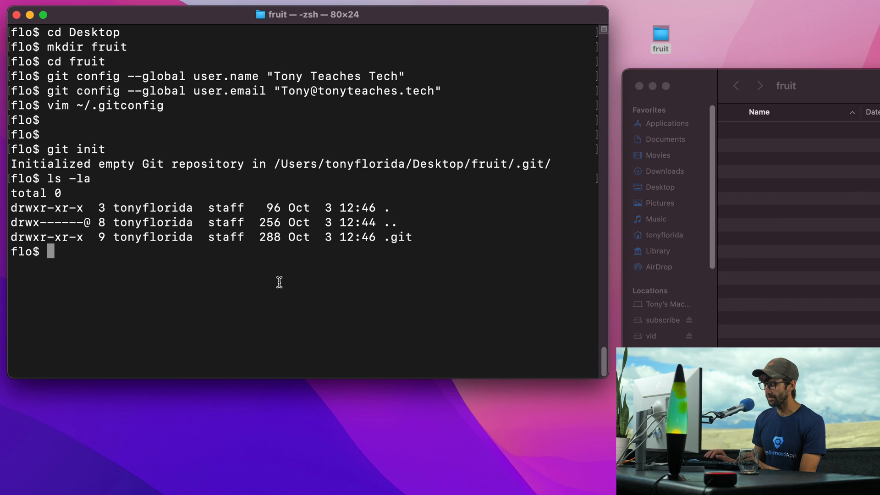
text(ls -la .git/)
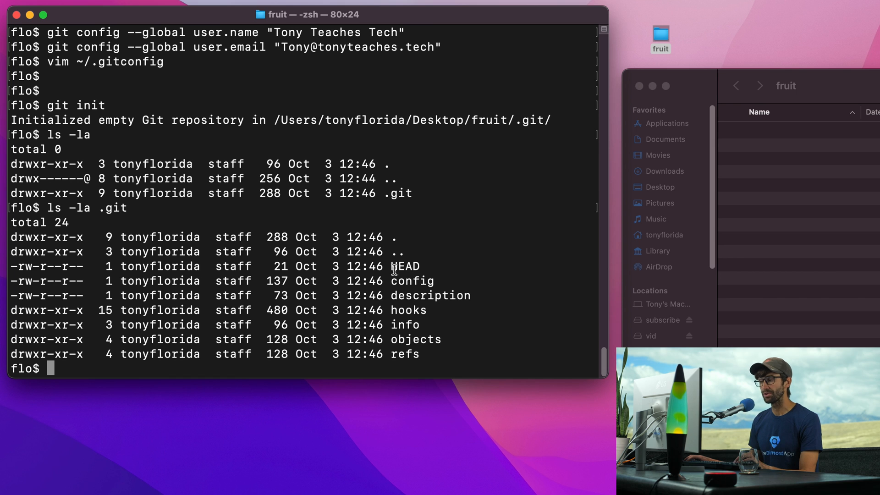
mouse_move(408, 354)
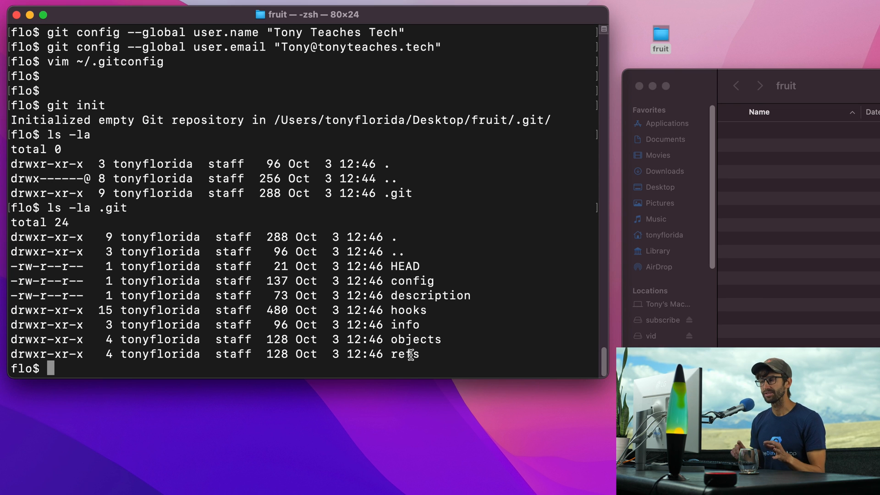
mouse_move(409, 339)
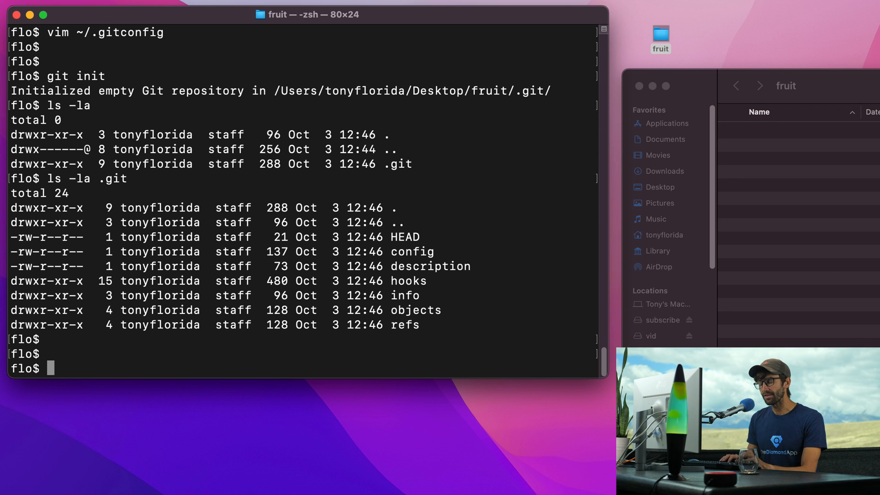
Write orange.py in vim containing print("I like orange").
text(vim oran)
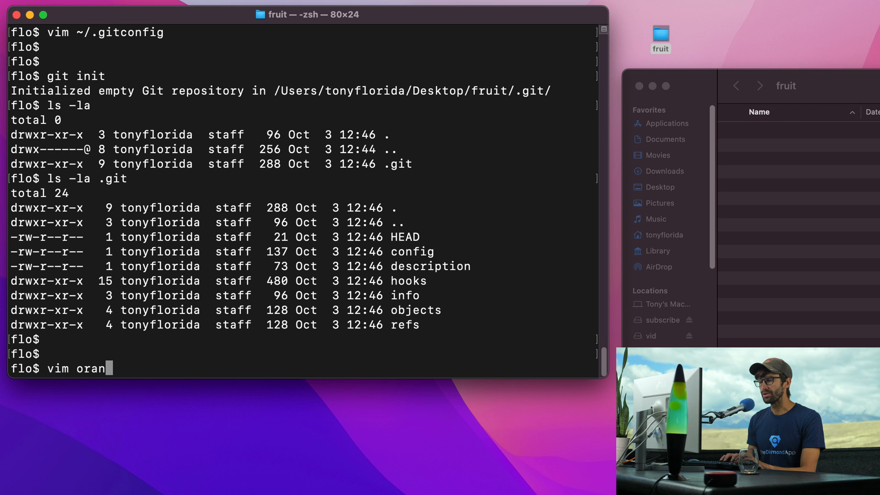
text(ge.py)
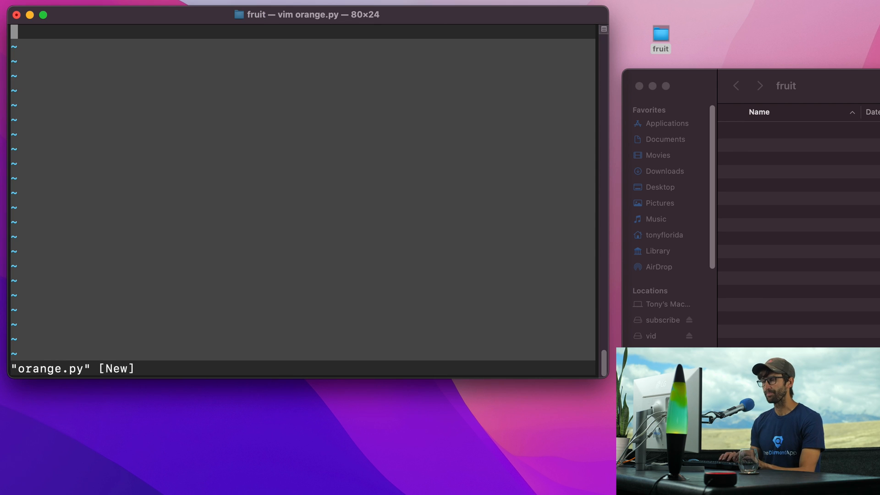
text(print)
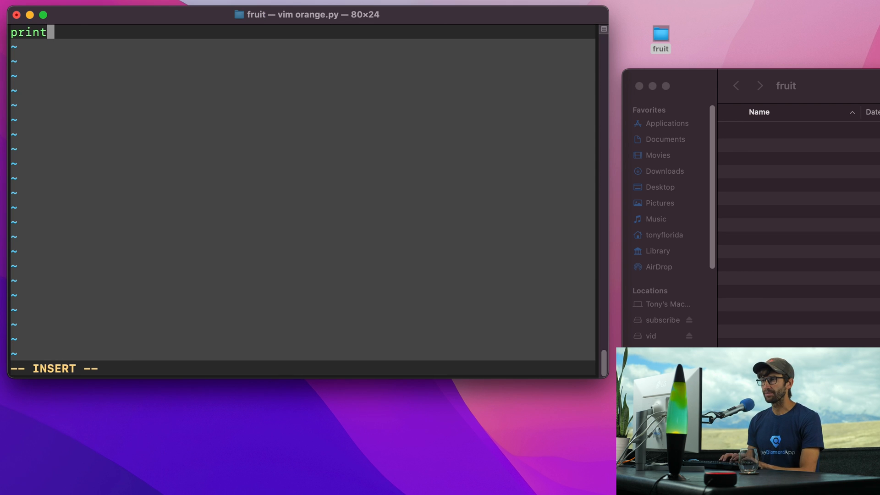
text(("I like)
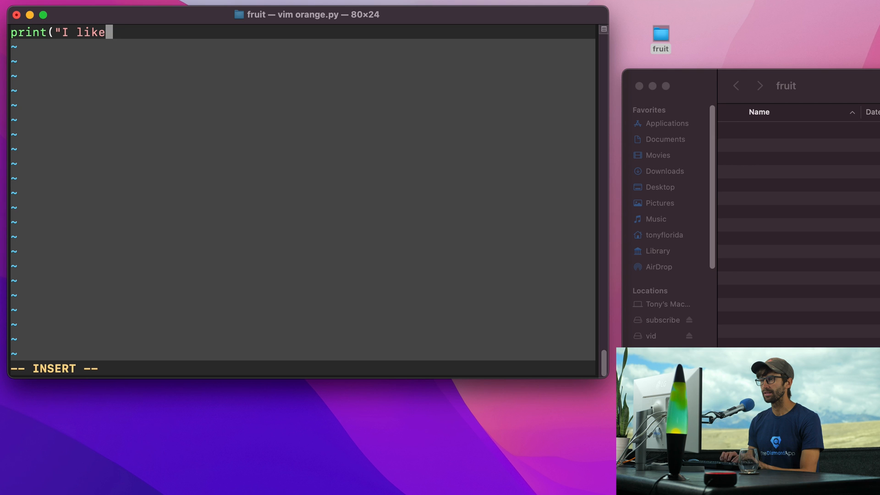
text(orange")
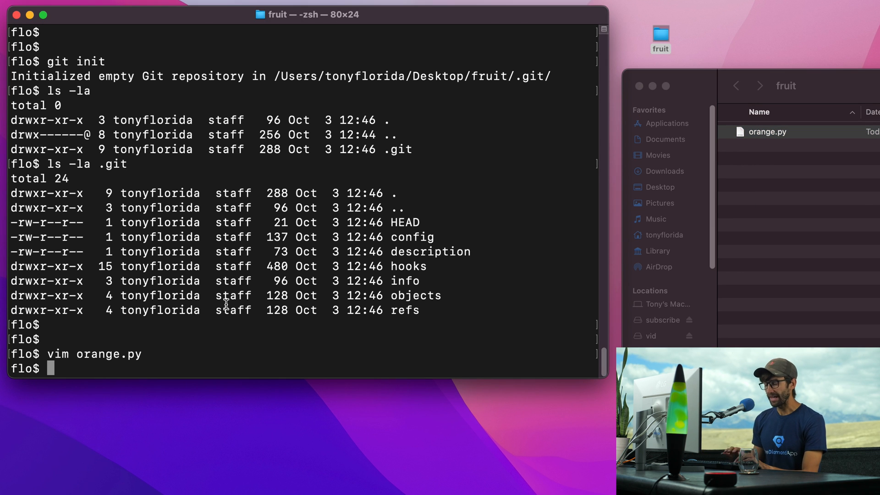
Run git status and highlight the untracked-file output and 'git add' suggestion.
text(git st)
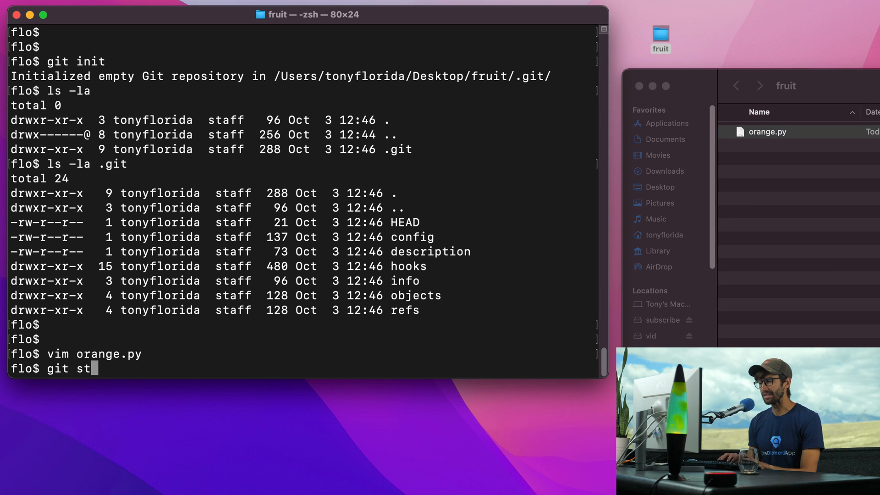
key(Return)
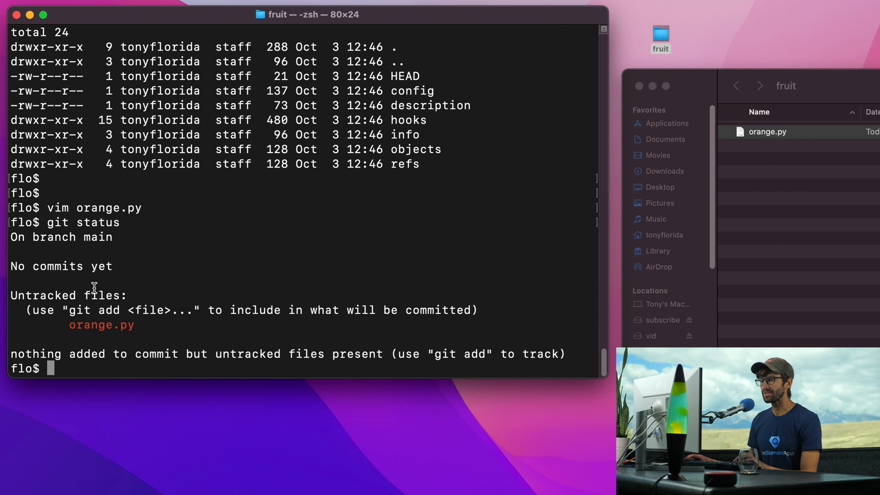
drag(11, 223, 112, 237)
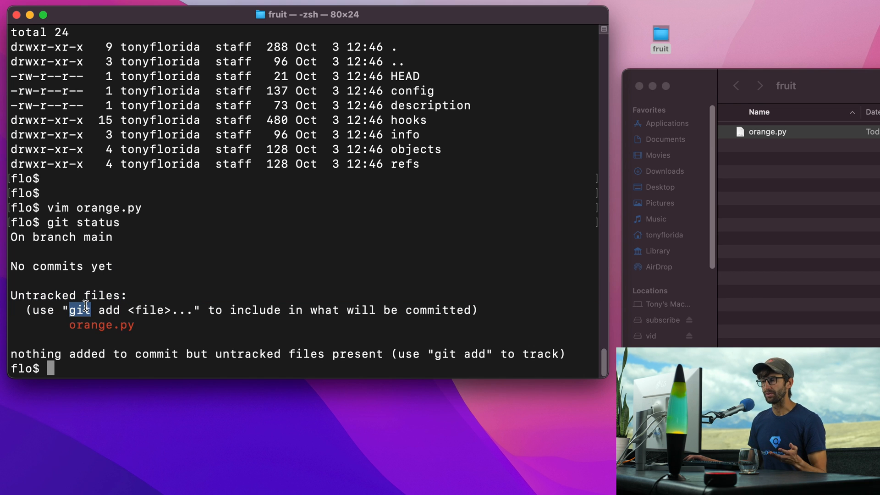
double_click(79, 311)
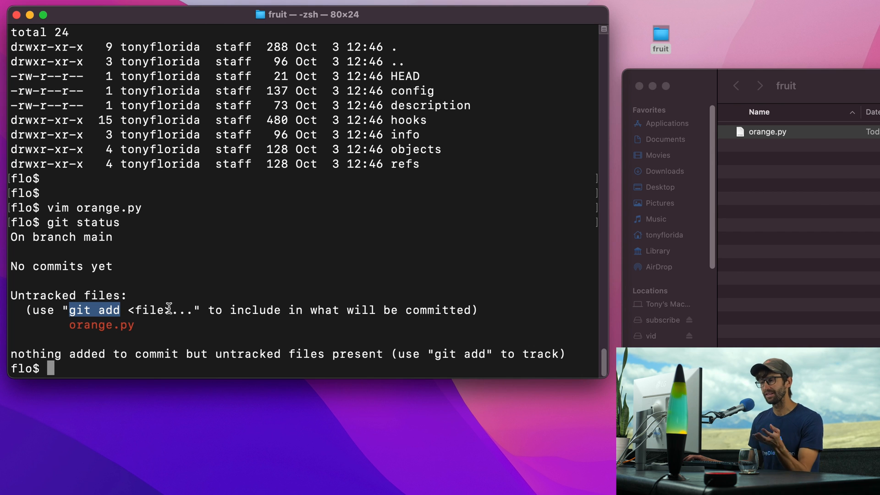
mouse_move(330, 323)
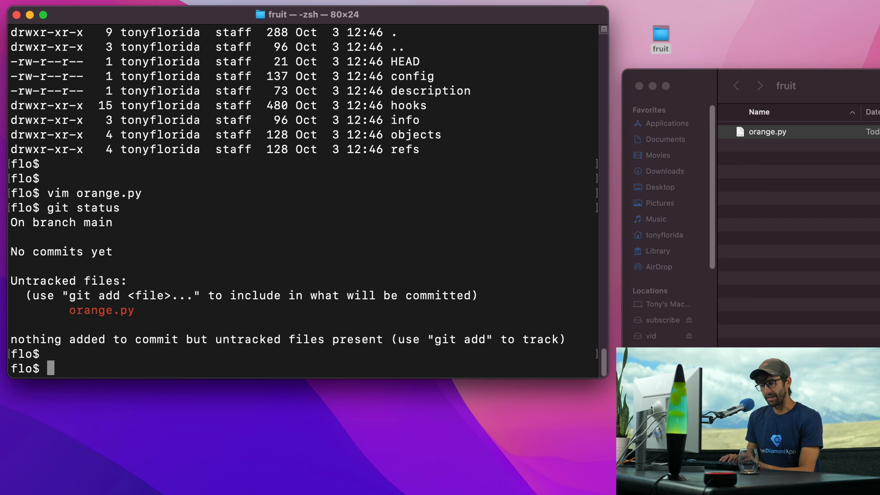
Stage orange.py with git add and highlight the 'git rm --cached' unstage hint.
text(git add o)
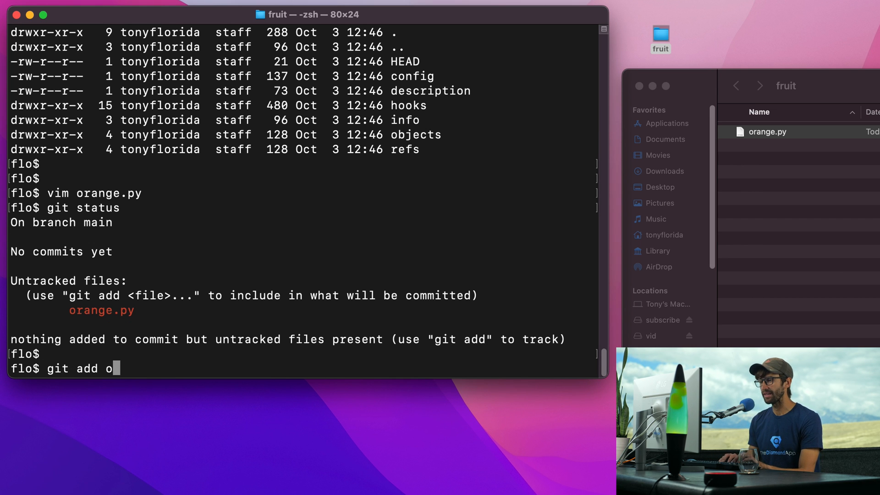
text(range.py)
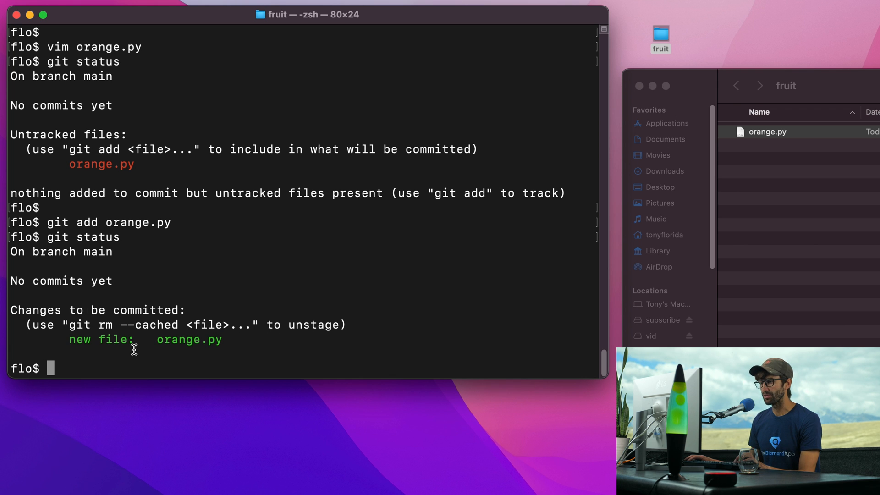
mouse_move(95, 325)
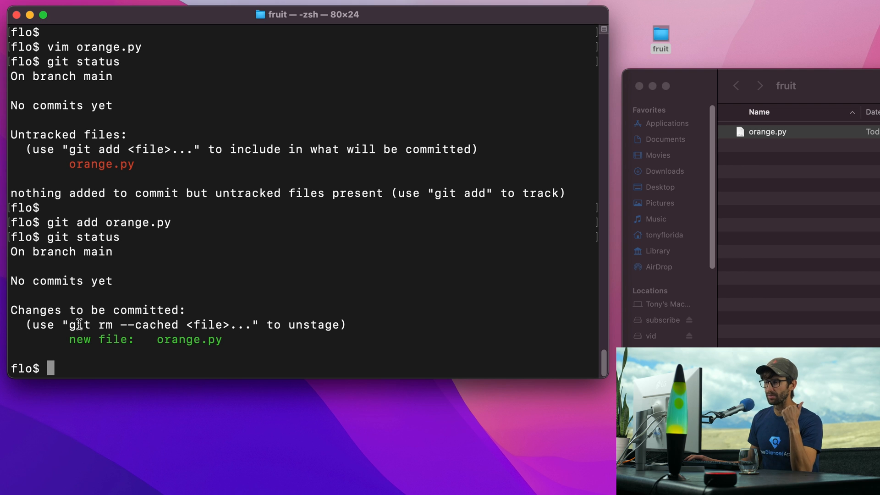
drag(69, 325, 223, 324)
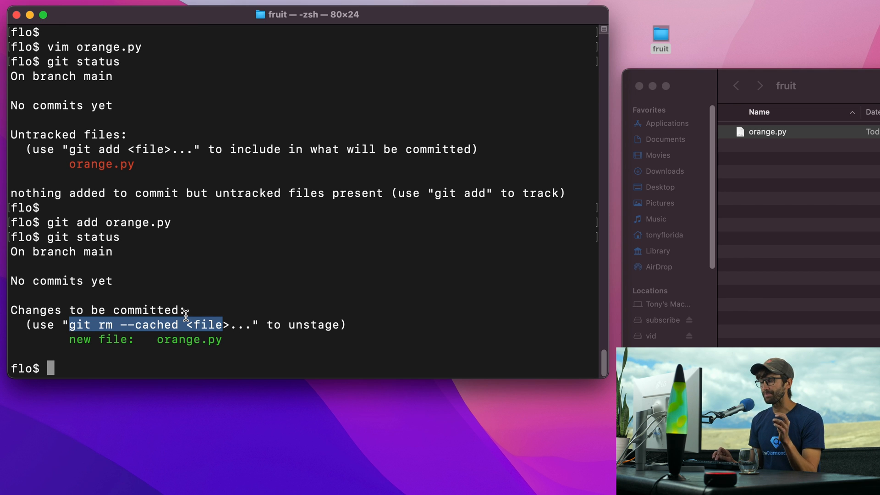
key(Return)
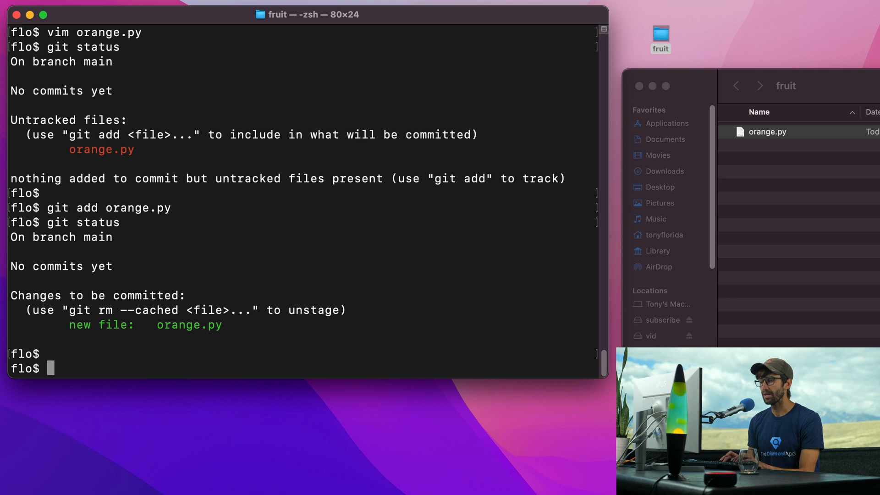
Run git commit to open the commit message in vim.
text(git co)
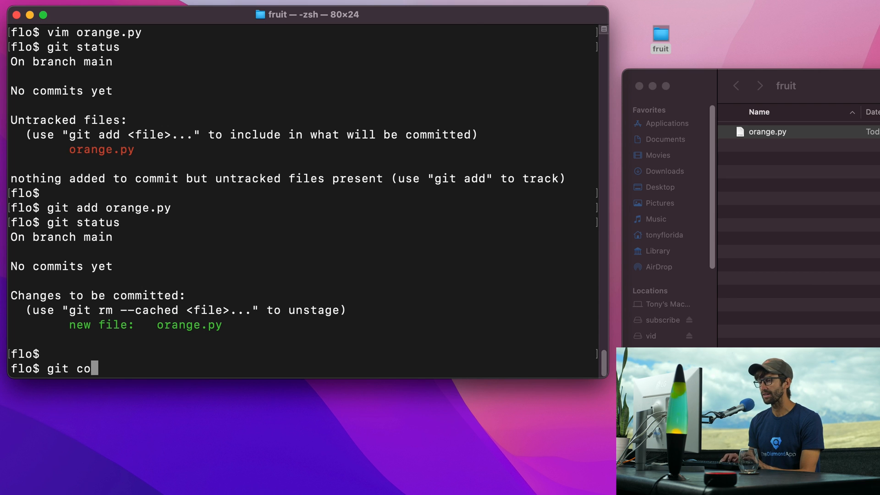
text(mmit)
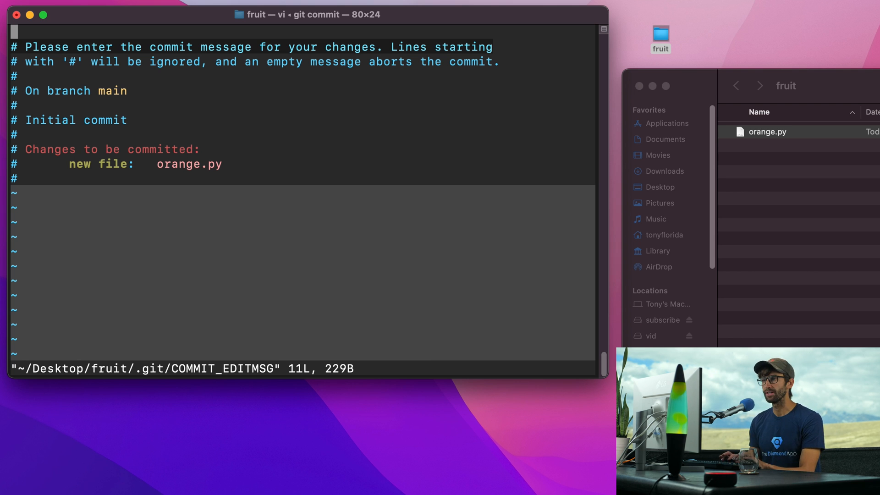
Commit with message 'Added a new file about oranges' and recheck git status.
key(i)
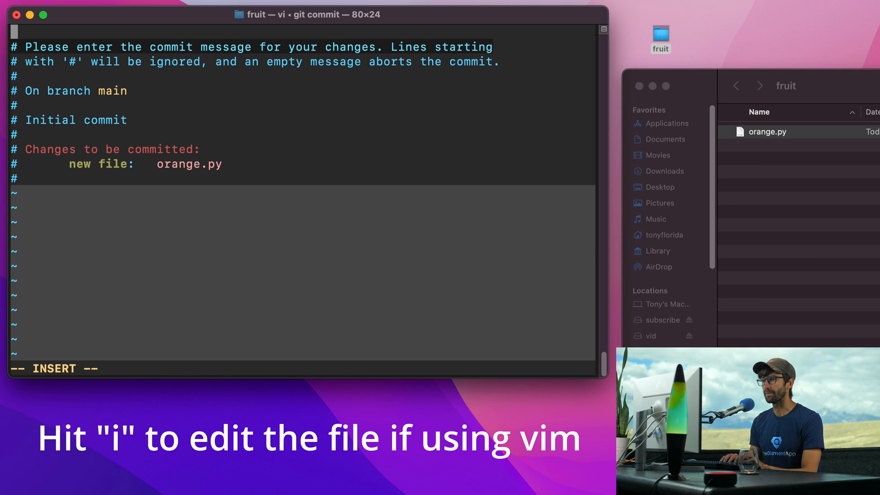
text(Added a new file)
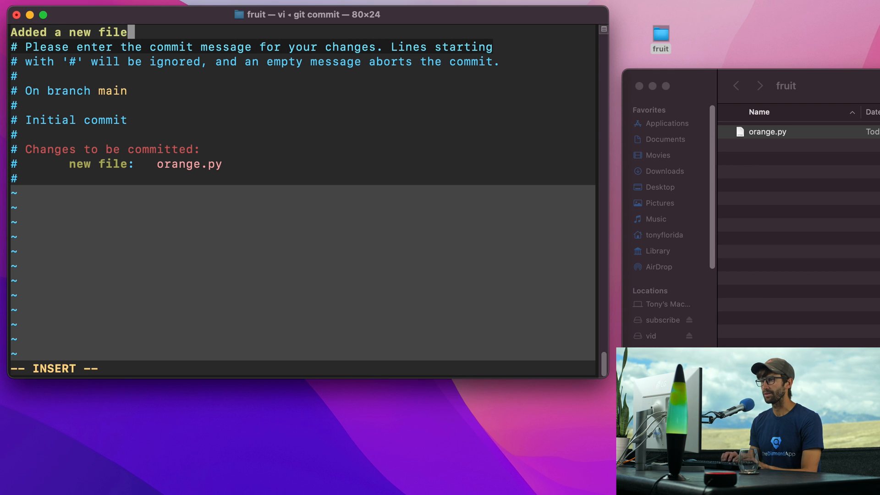
text(about)
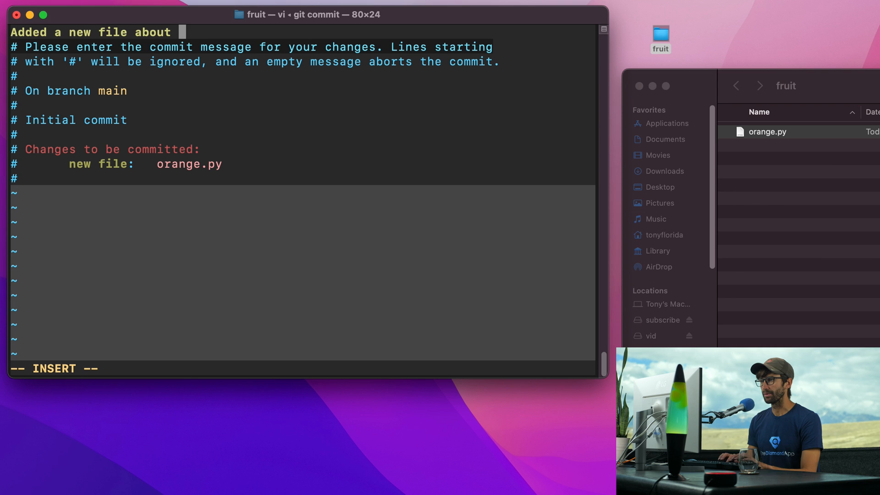
text(oranges)
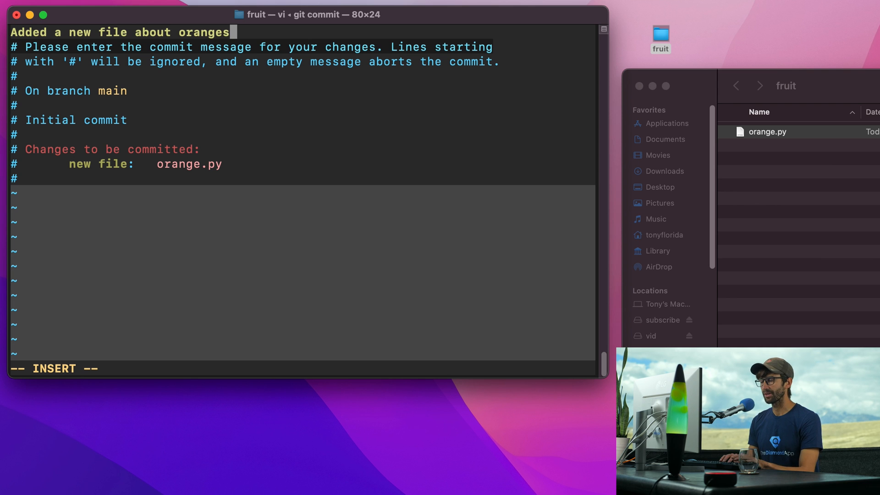
key(Escape)
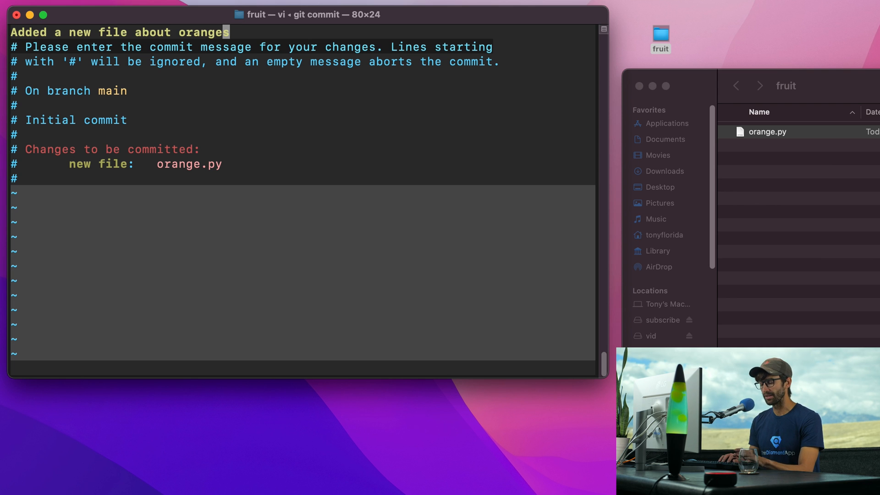
key(Escape)
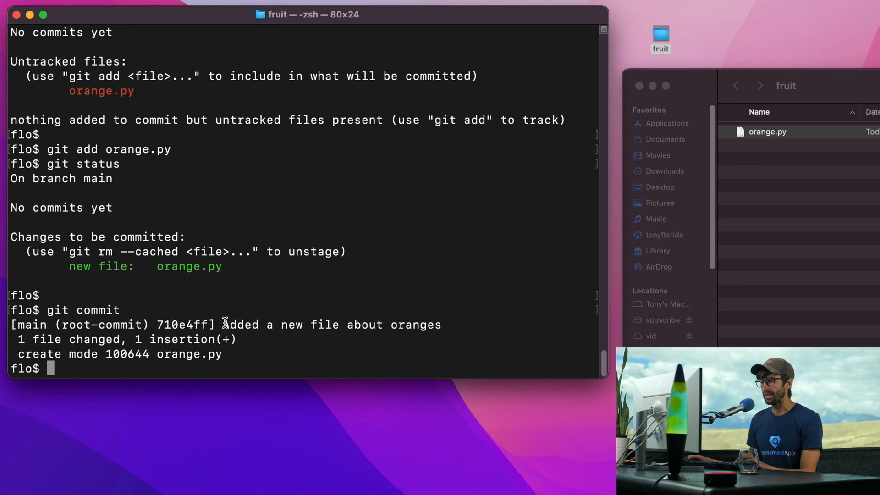
double_click(189, 354)
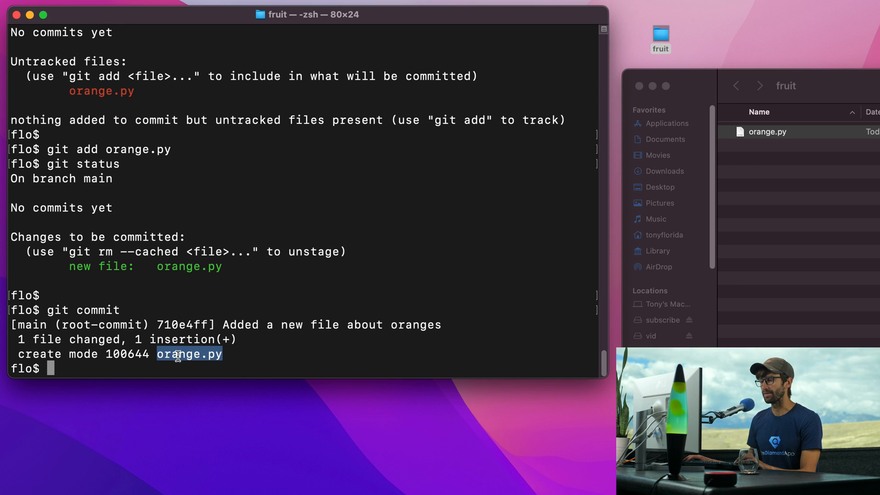
mouse_move(180, 363)
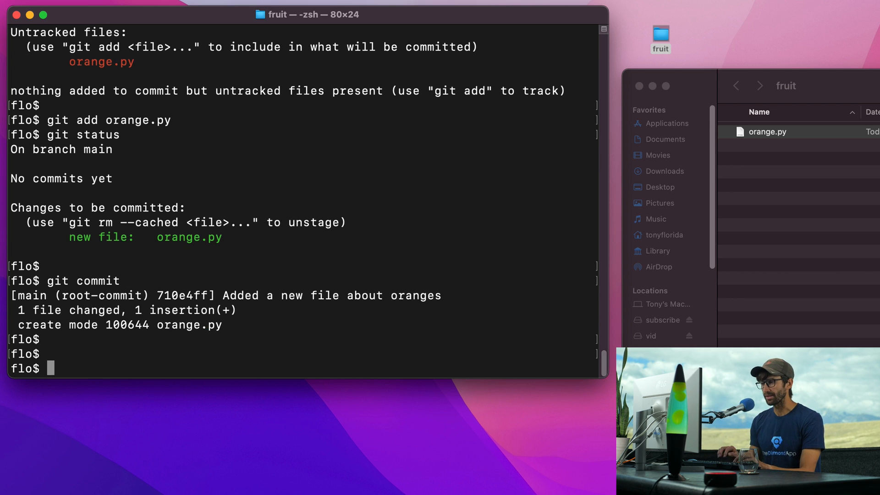
text(git status)
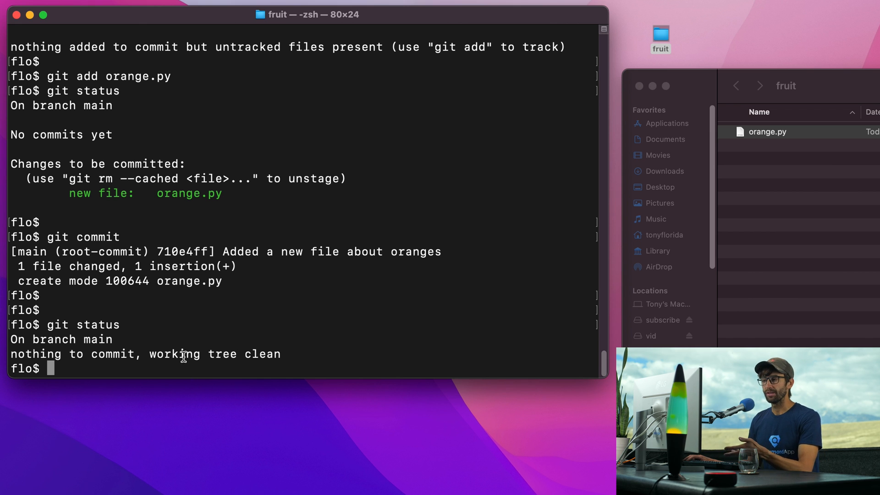
Check git status and log, highlight the commit's Author line, and reopen orange.py in vim.
text(g)
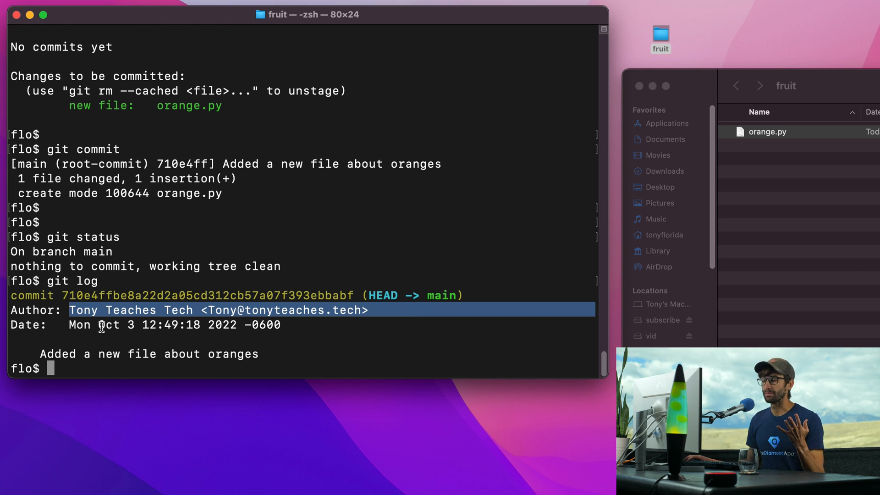
drag(98, 325, 241, 325)
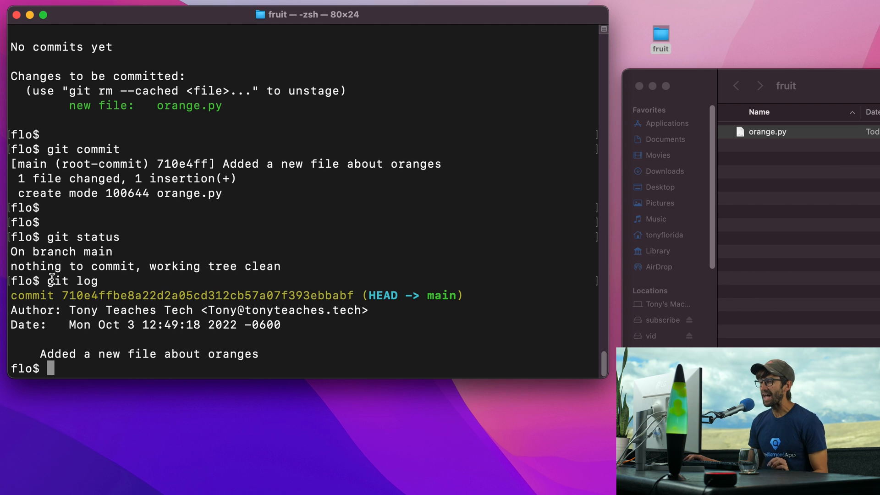
text(vim o)
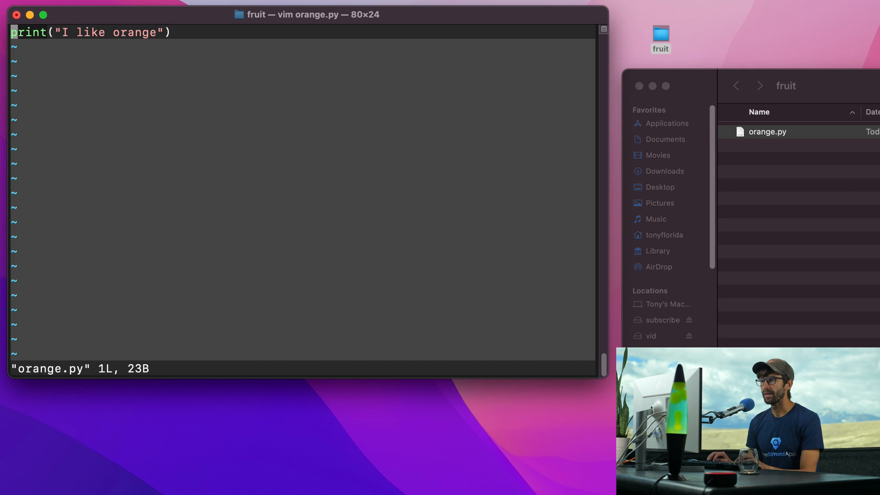
Append 's!' to the print line so it reads 'I like oranges!'.
key(i)
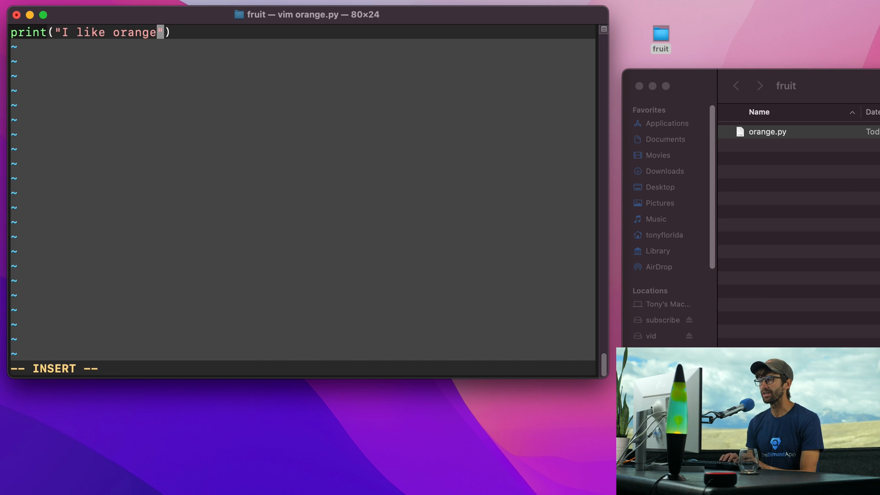
text(s!)
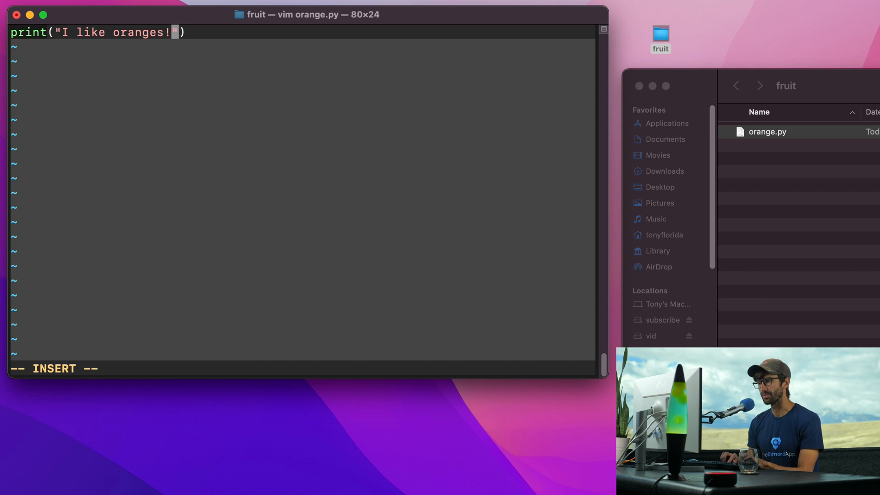
key(Escape)
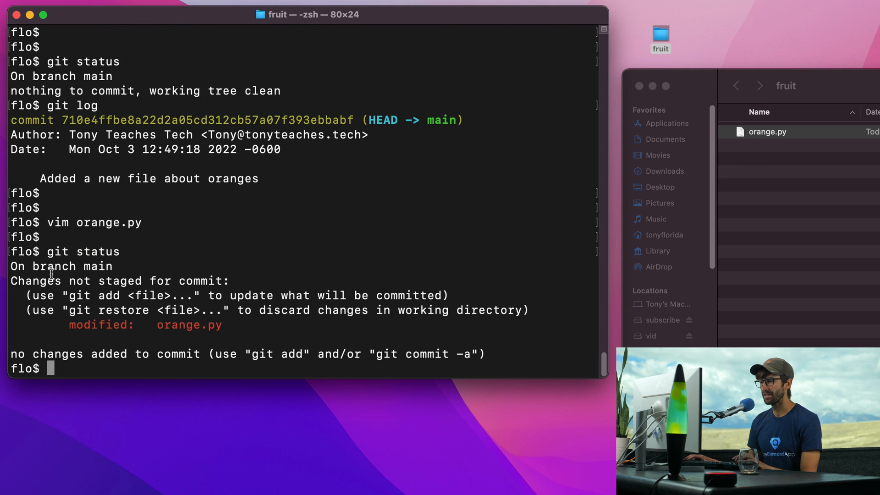
Highlight orange.py's modified status, view the git diff, and open apple.py in vim.
double_click(99, 325)
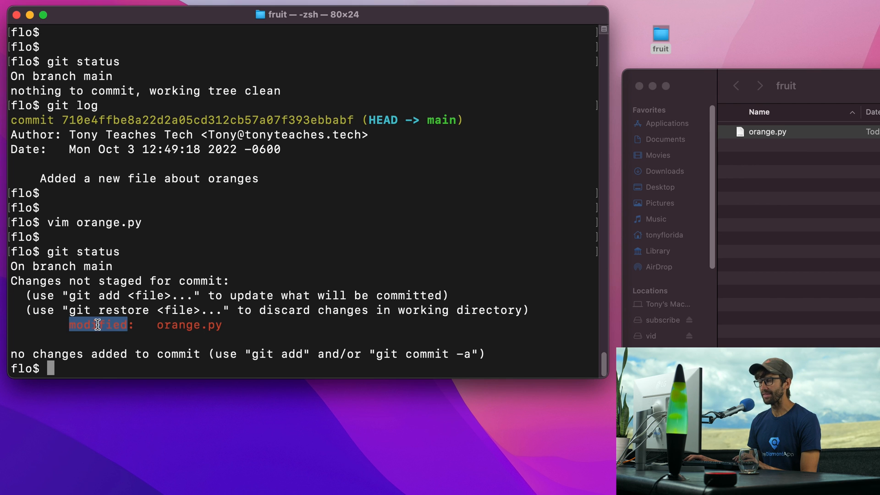
drag(99, 325, 222, 324)
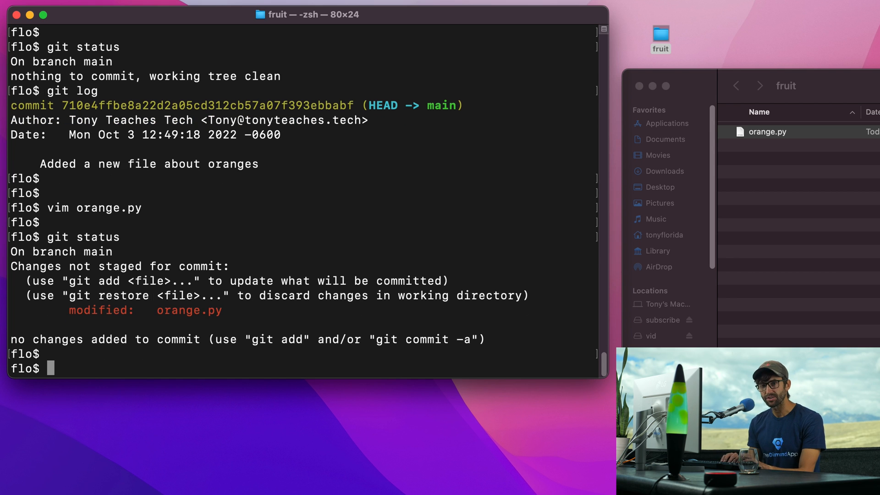
text(git diff)
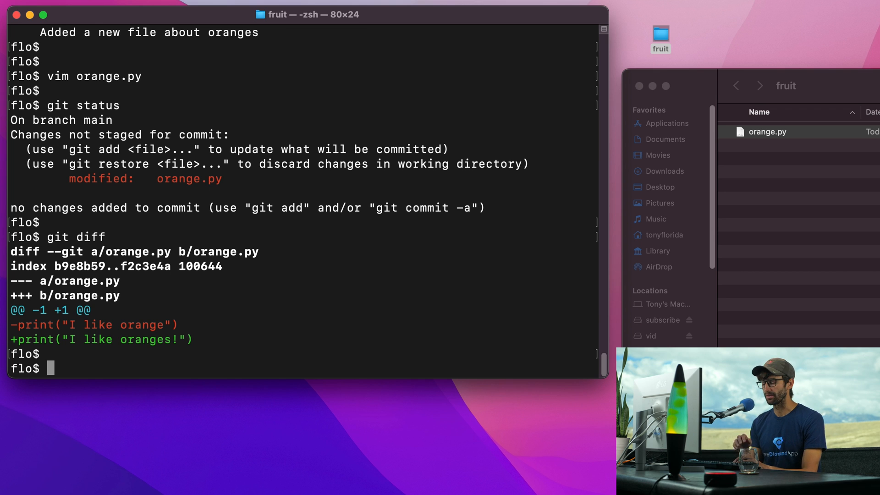
text(vim)
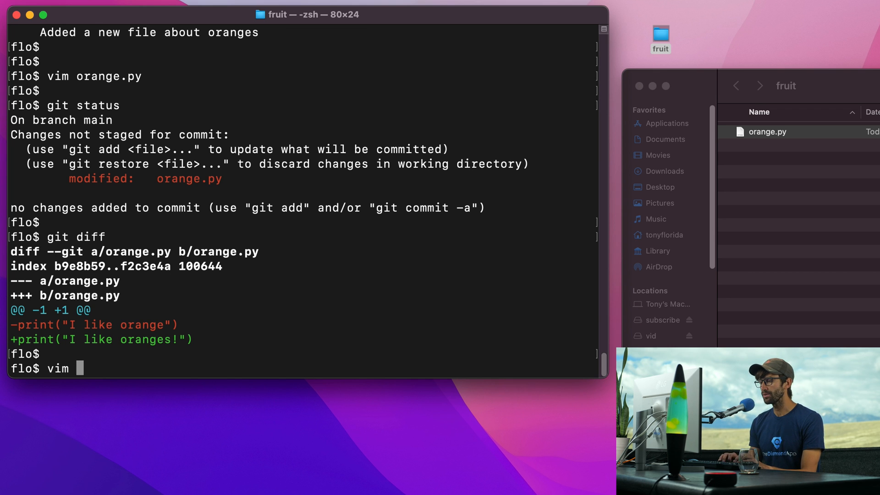
text(apple)
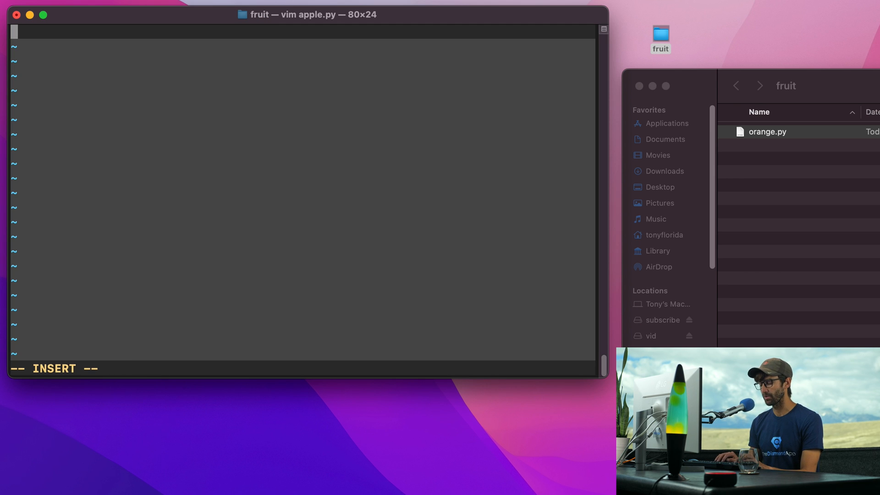
Write fruit = "apple" and print("I also like to eat {}".format(fruit)) in apple.py.
text(fruite)
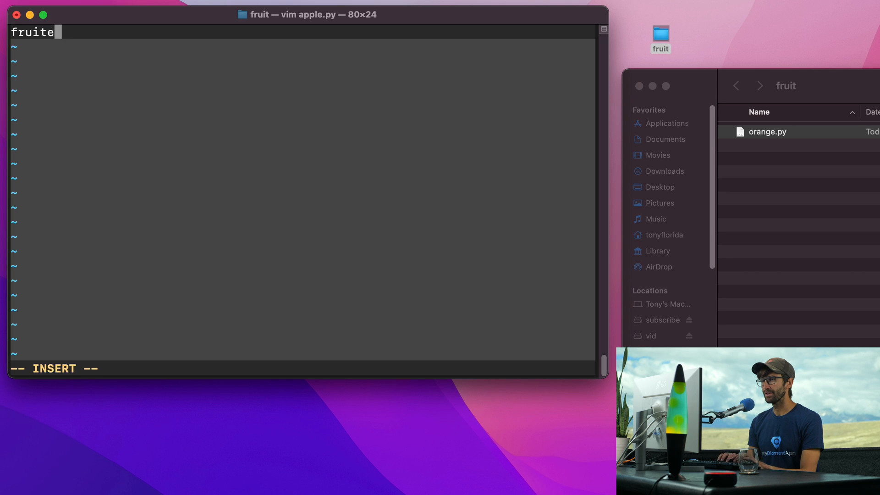
text(= "a)
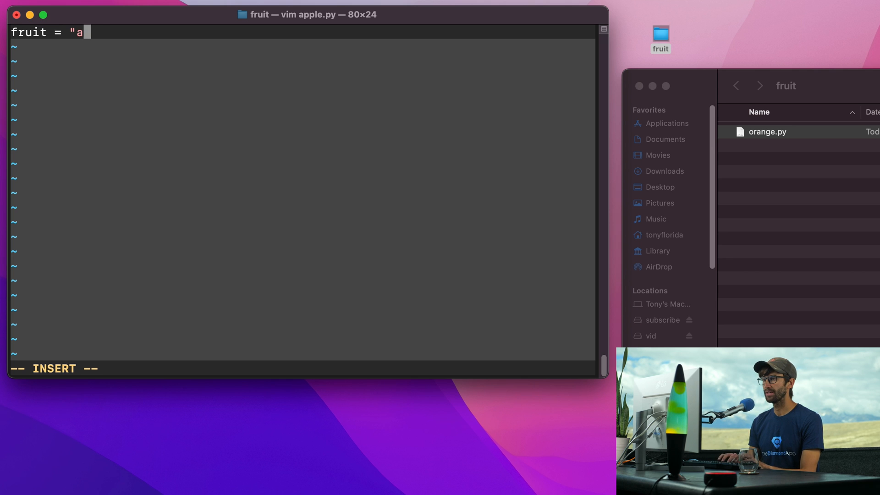
text(pple")
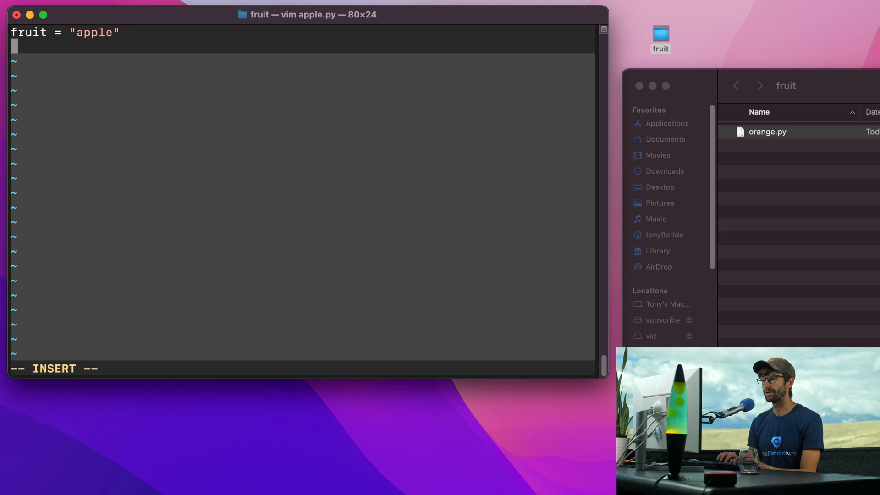
text(print("i)
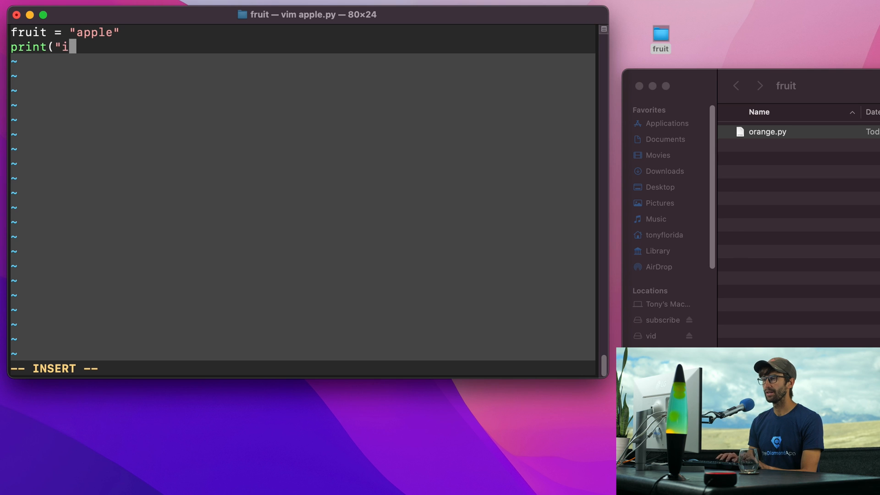
text(I also like)
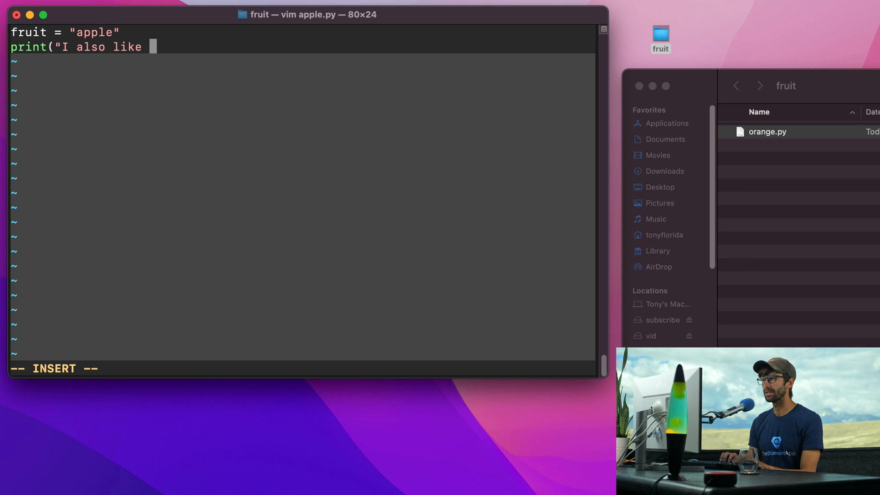
text(to eat)
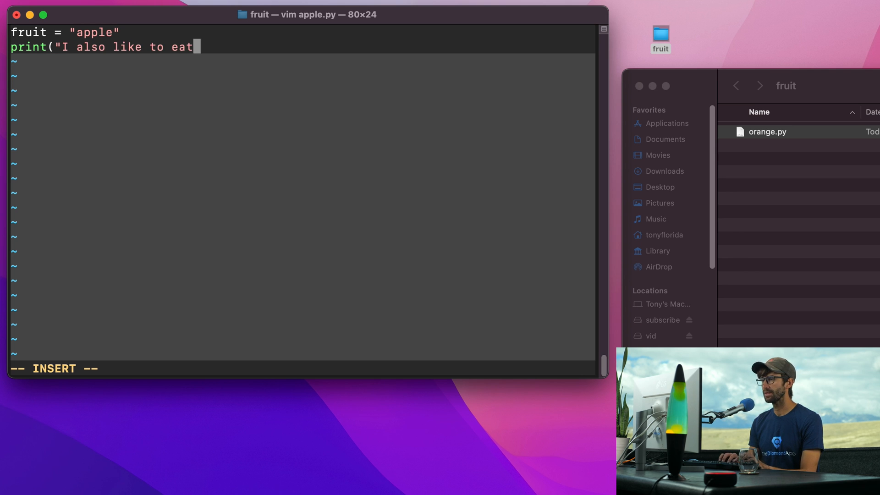
text(" ")
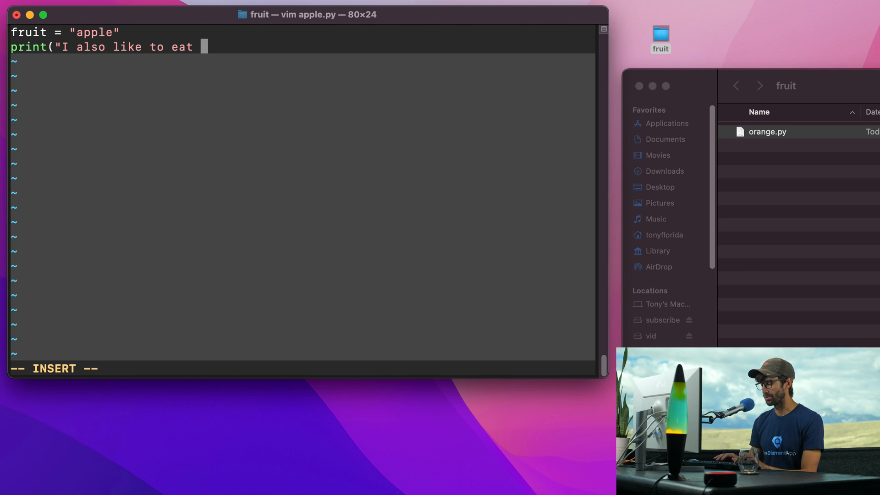
text({}".format)
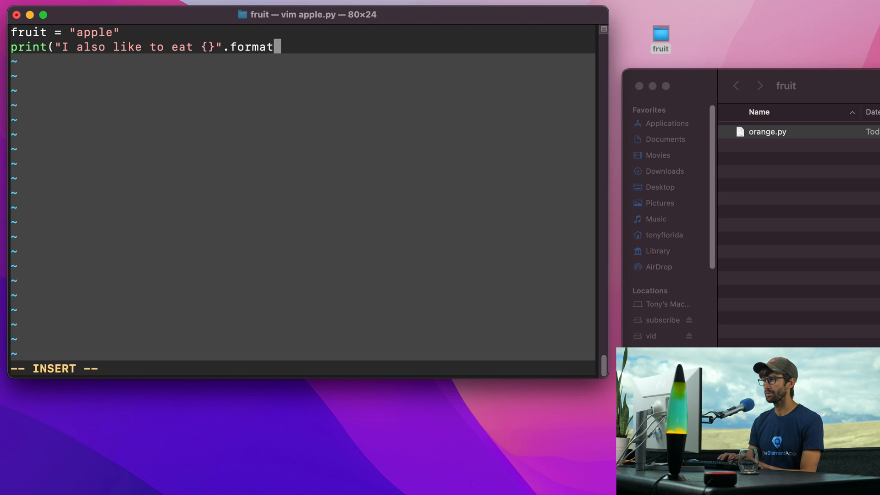
text((frut)
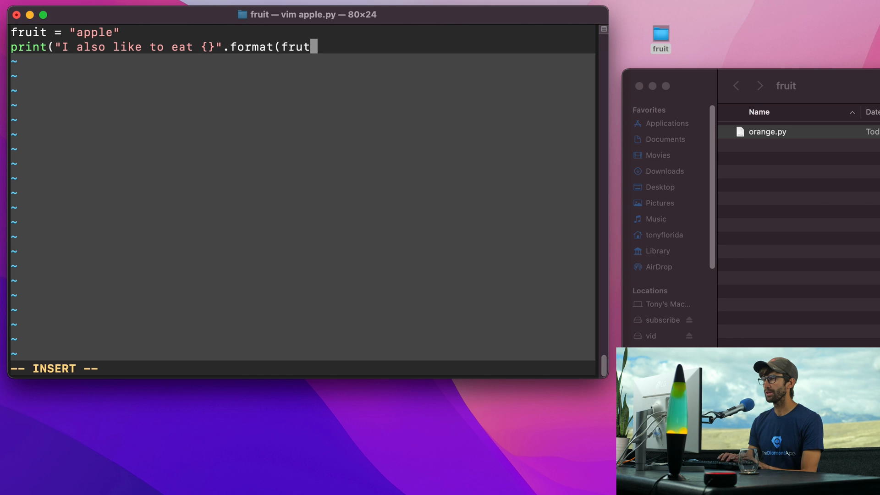
text(i))
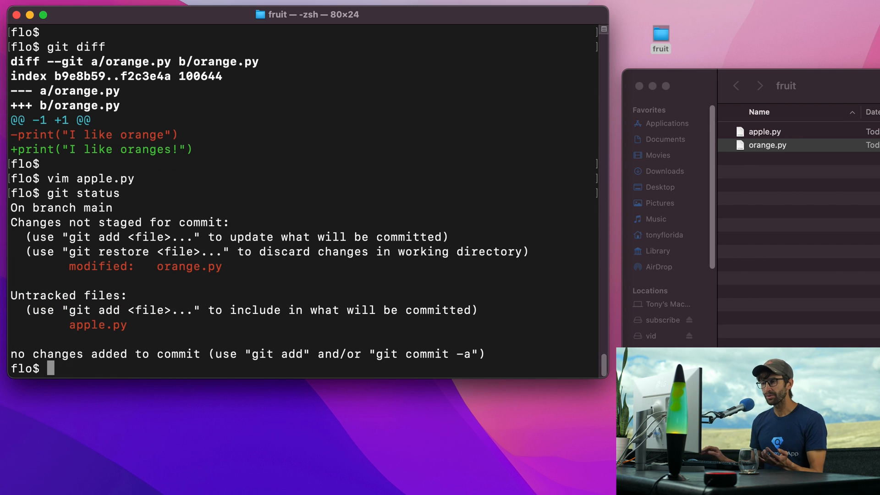
Highlight the unstaged changes, stage orange.py with git add, and recheck git status.
double_click(96, 325)
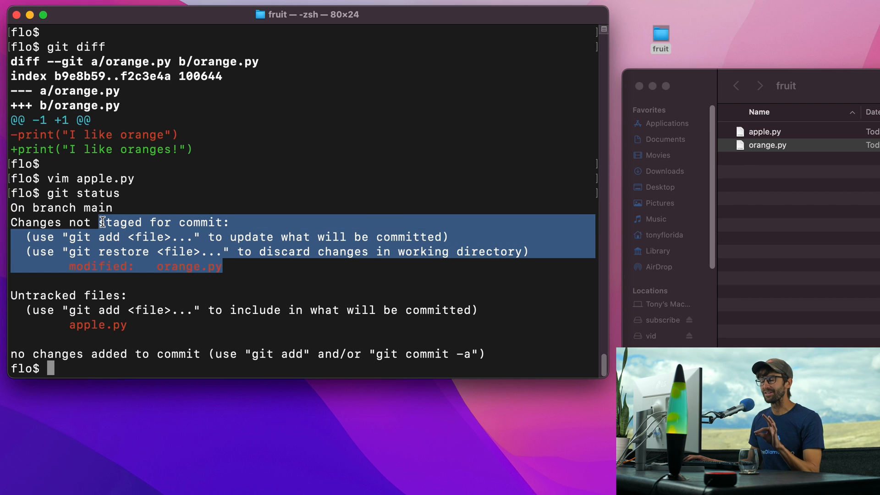
text(git add orange.py)
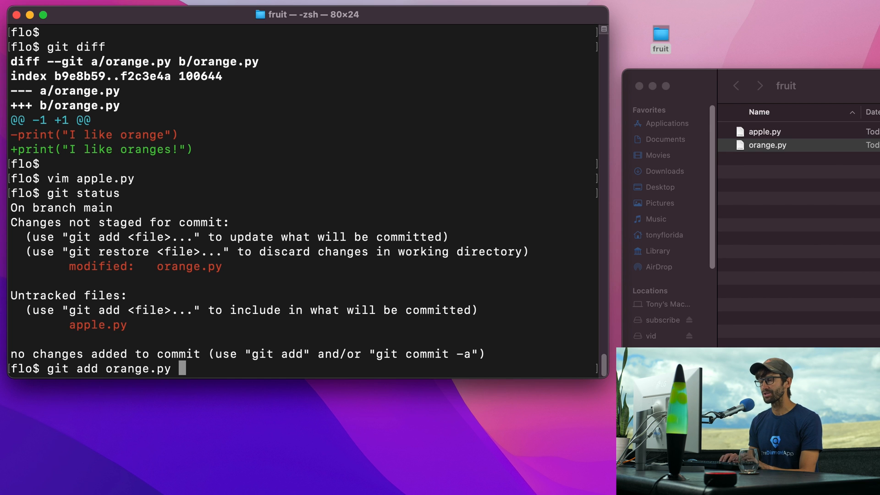
text(git status)
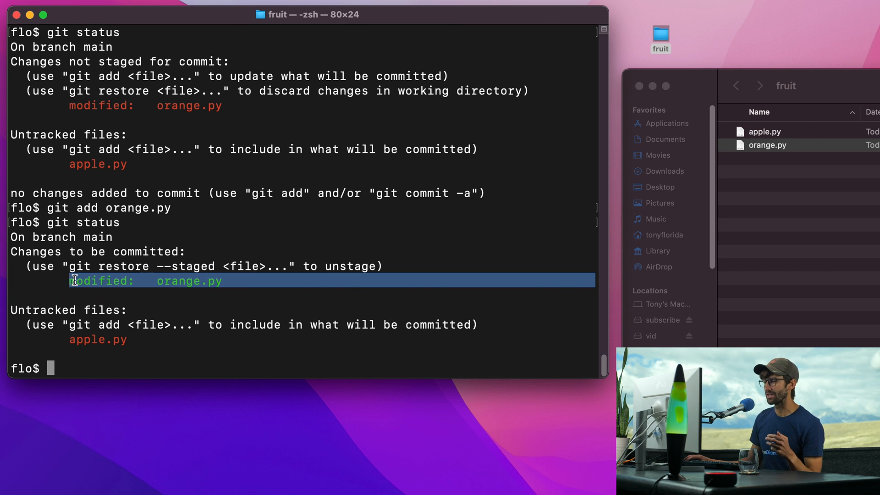
mouse_move(85, 271)
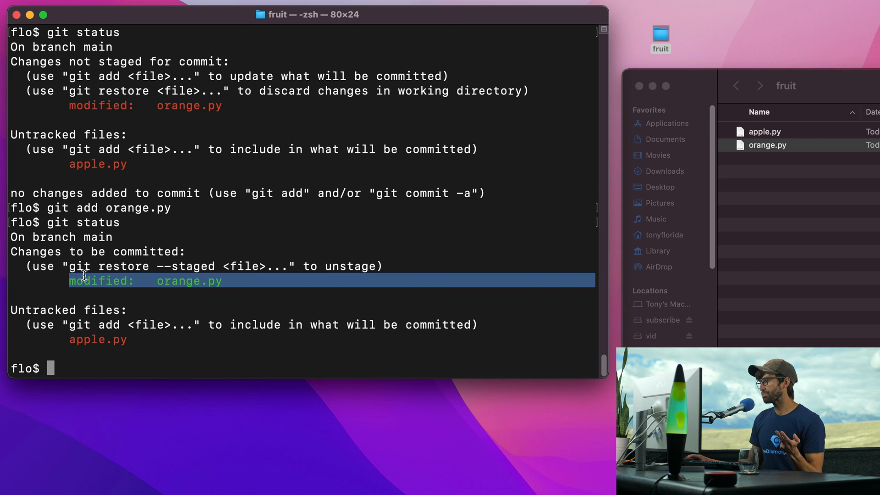
Stage all files with git add . and confirm with git status.
text(git a)
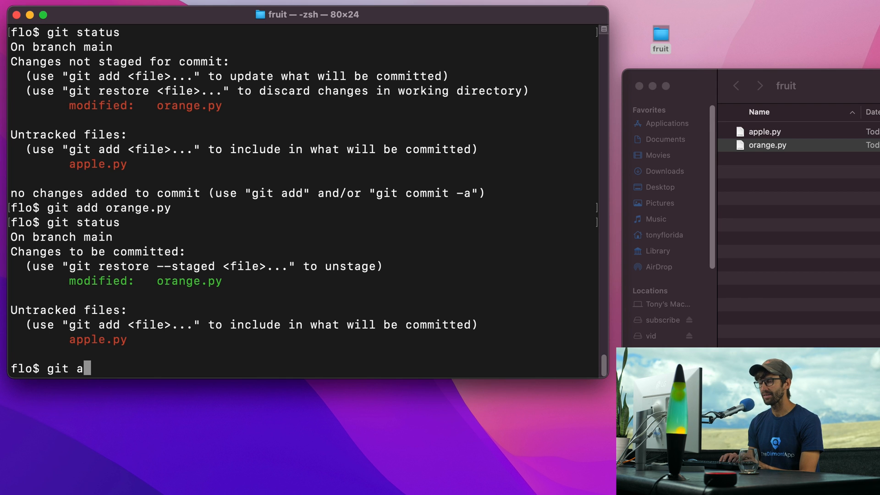
text(dd)
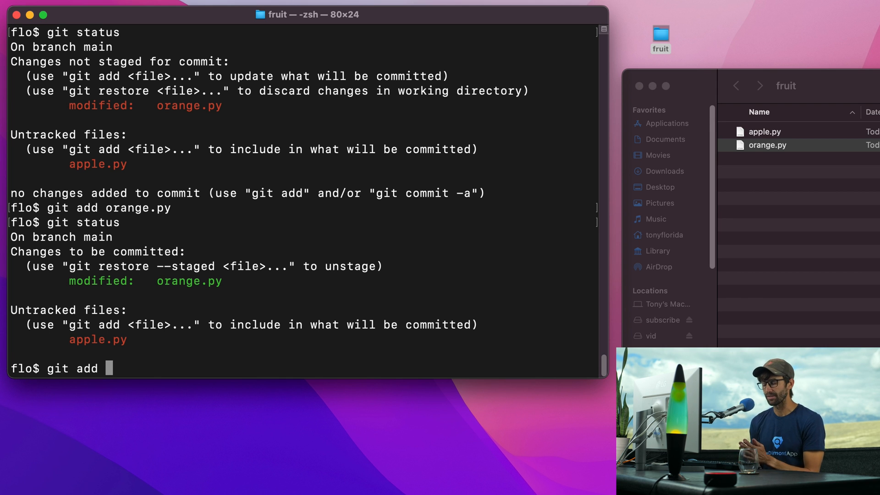
text(apple.)
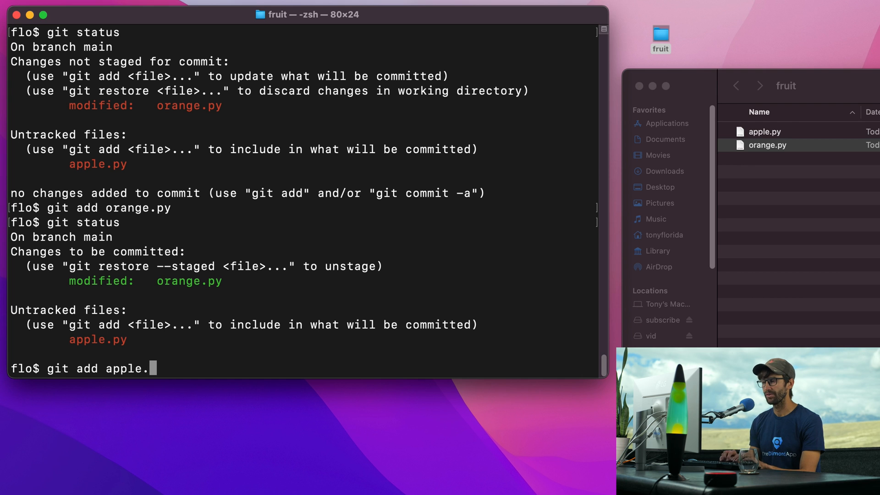
key(Backspace)
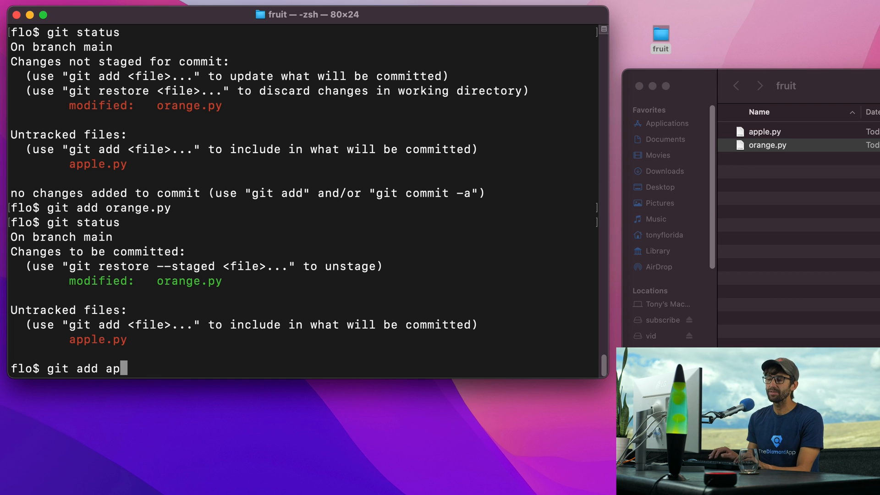
key(Backspace)
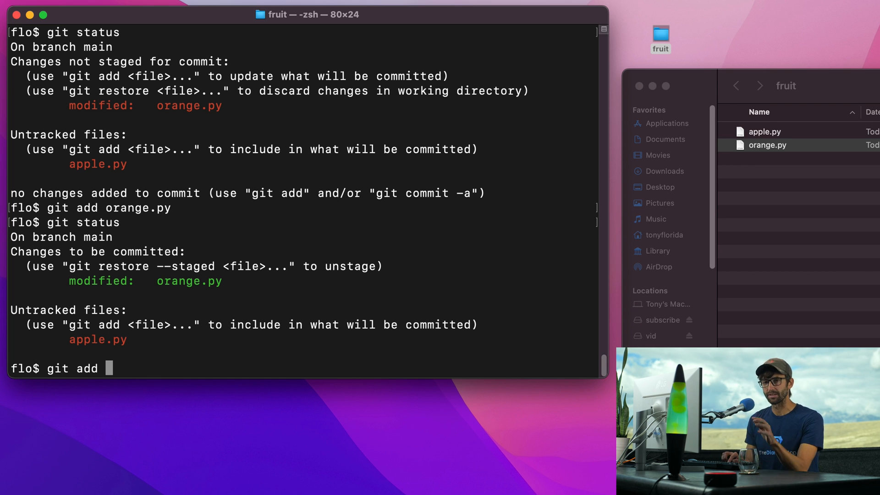
text(.)
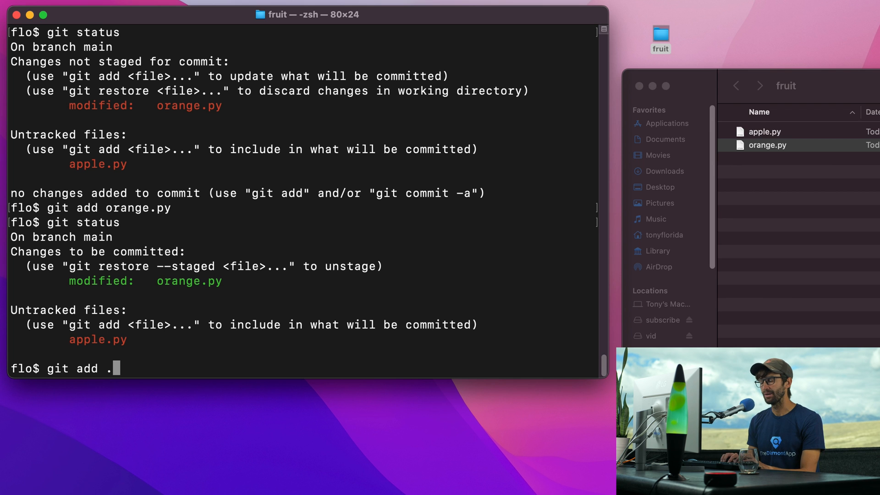
text(git status)
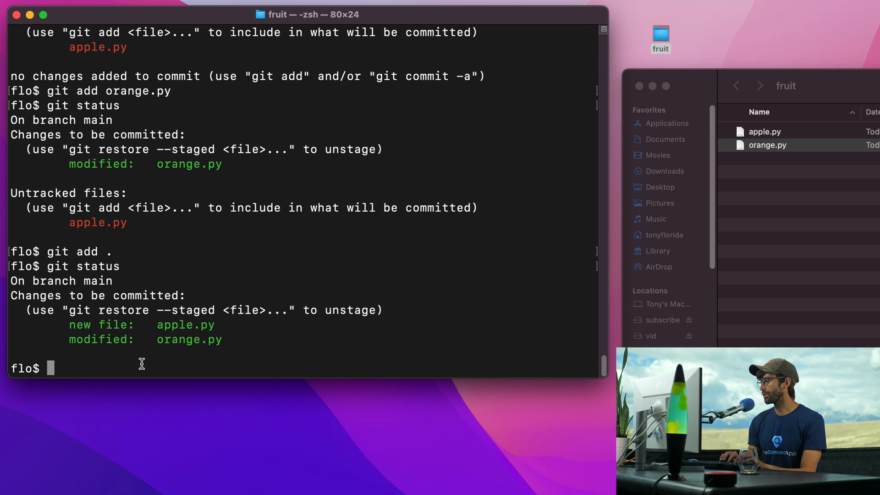
Commit the staged changes with the message "Updated orange, added apple".
text(git)
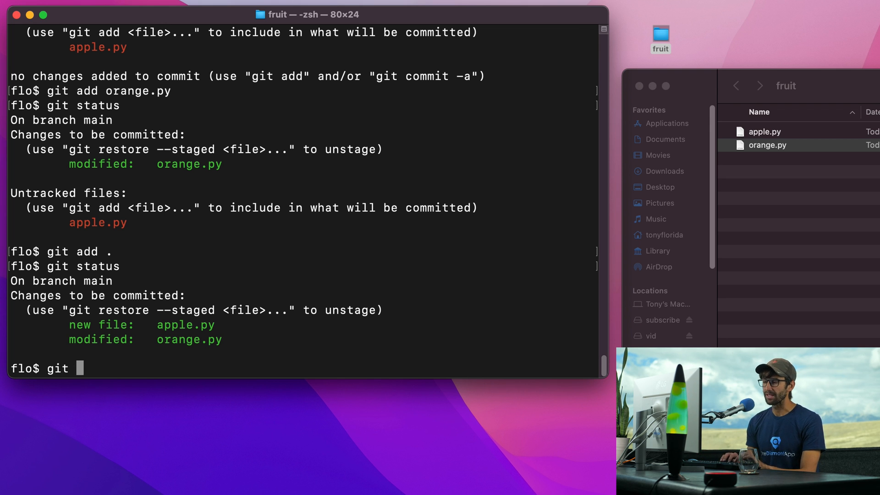
text(commit -)
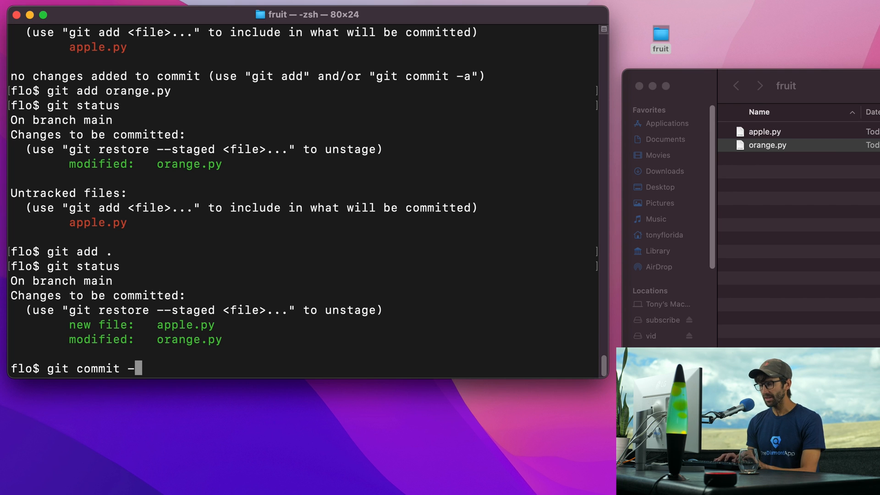
text(m)
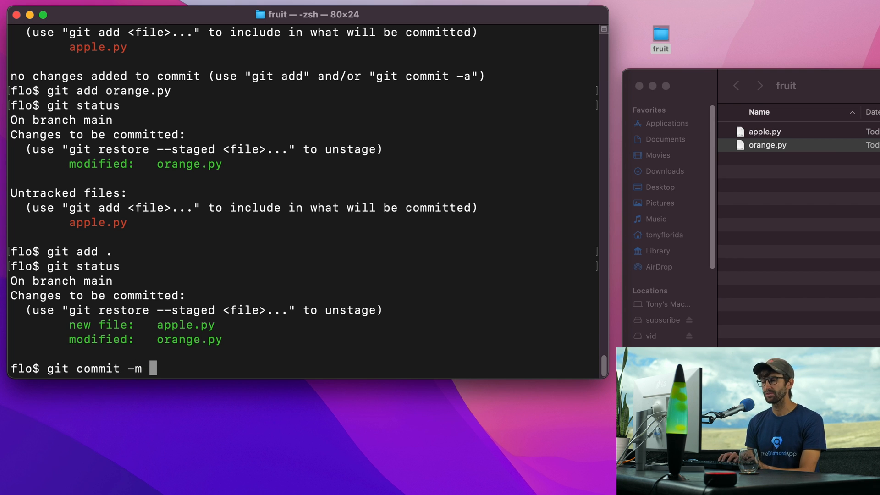
text(")
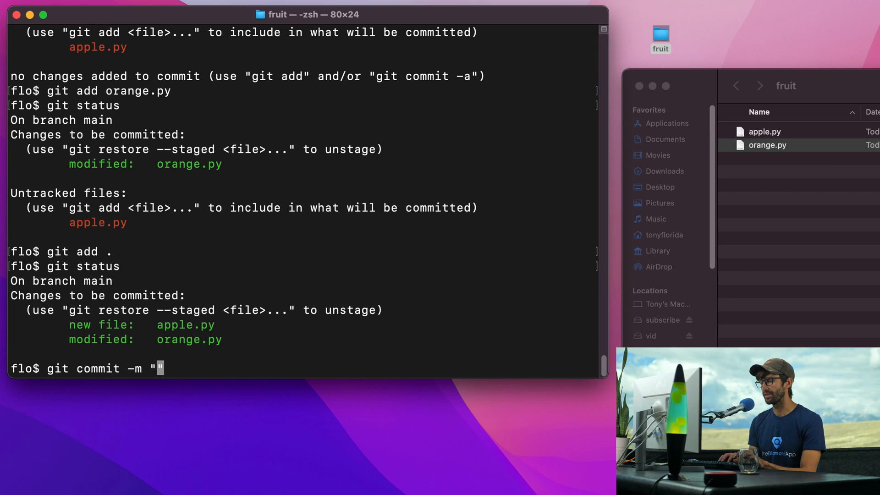
text(Updated orange, add)
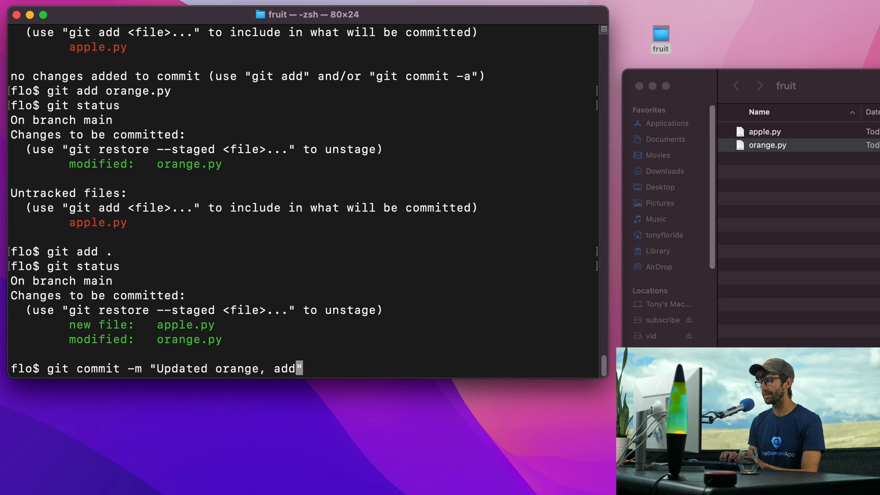
text(ed apple)
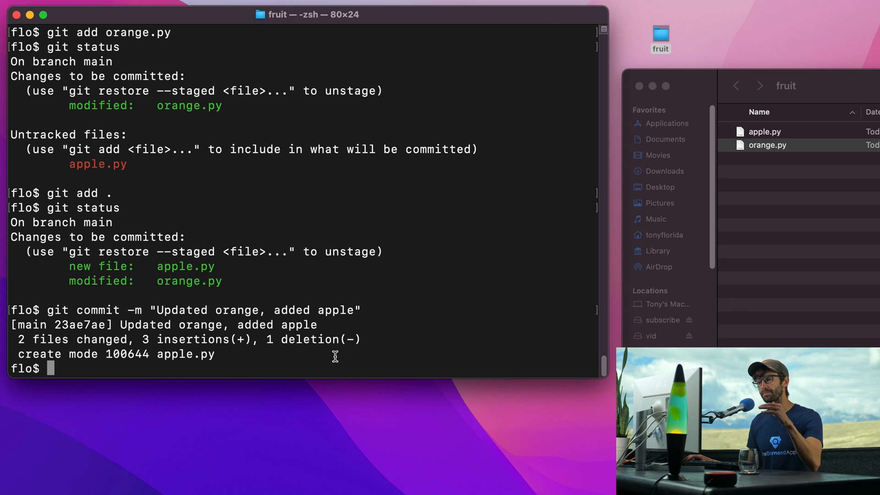
text(git log)
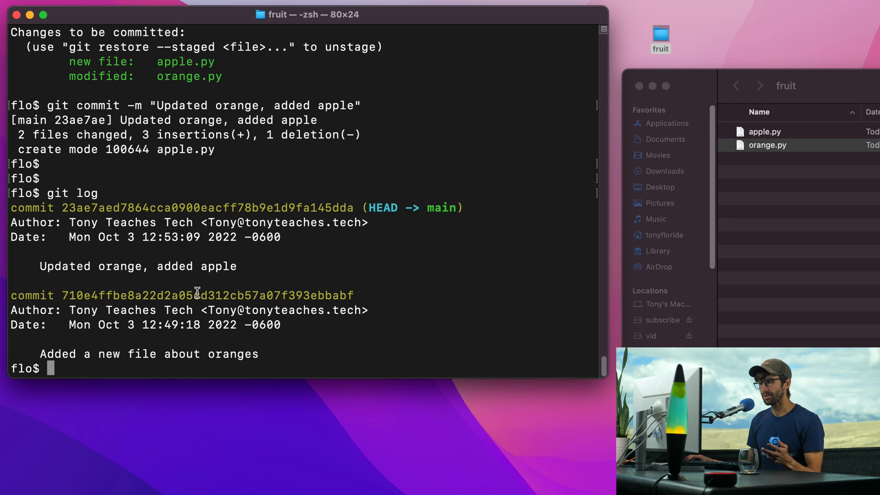
In git log, highlight the first commit's message and 'Updated' in the latest message.
drag(40, 354, 259, 353)
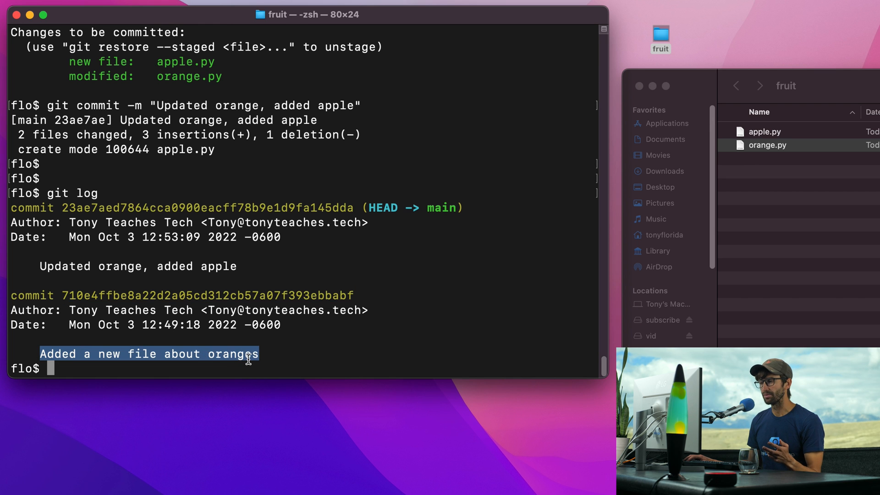
double_click(64, 266)
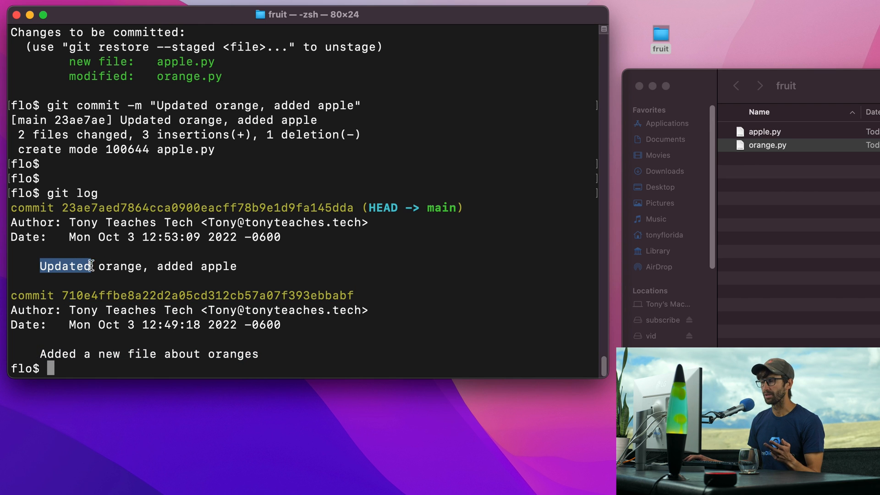